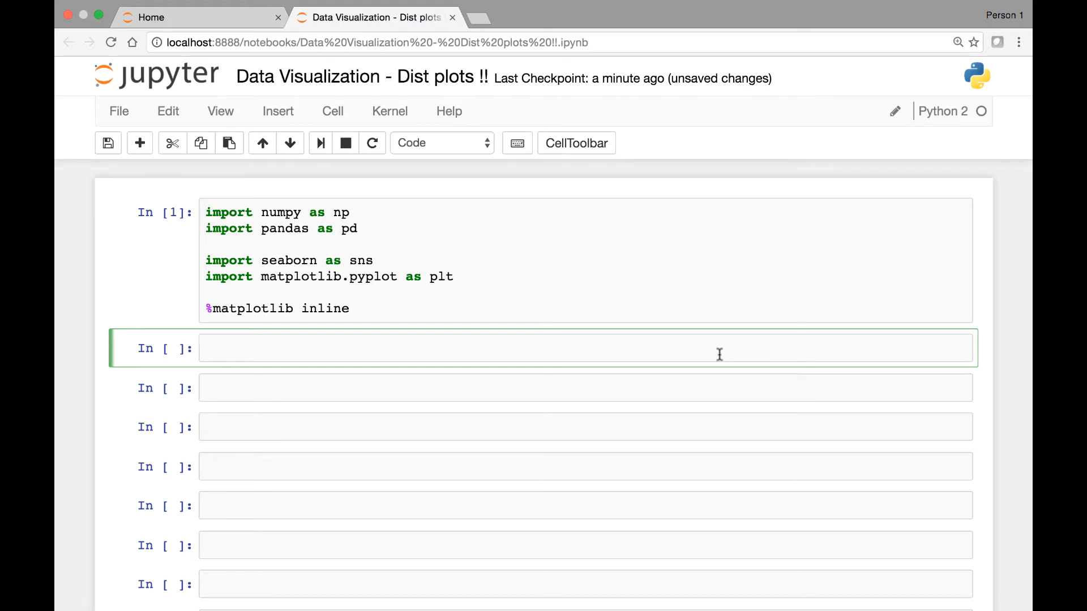
{"action": "mouse_move", "coordinate": [350, 251]}
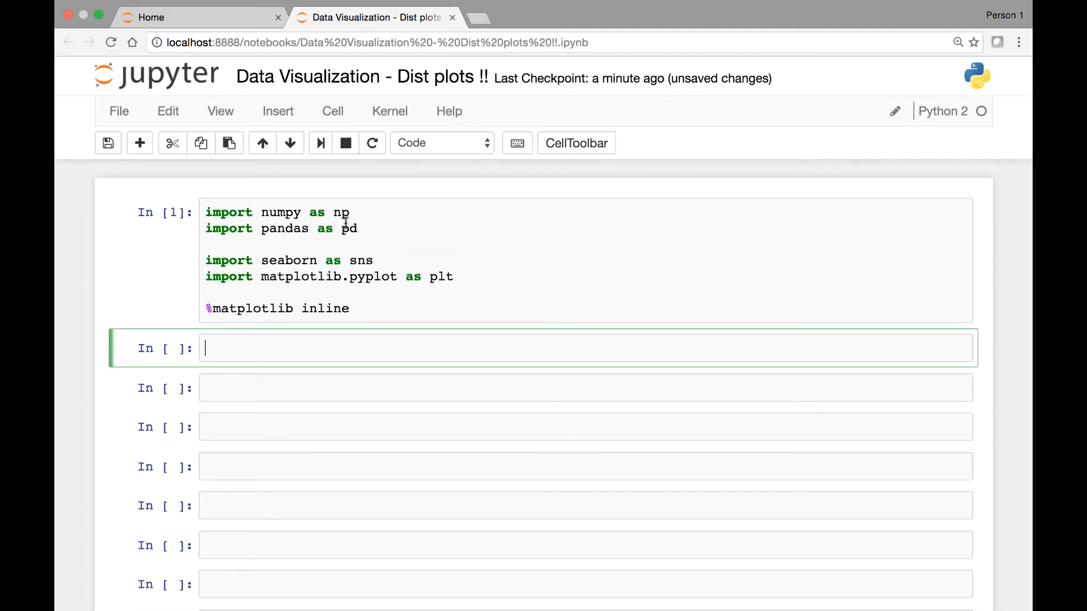
Run a cell storing 150 random normal values as num with np.random.randn(150)
{"action": "scroll", "scroll_direction": "down", "scroll_amount": 3}
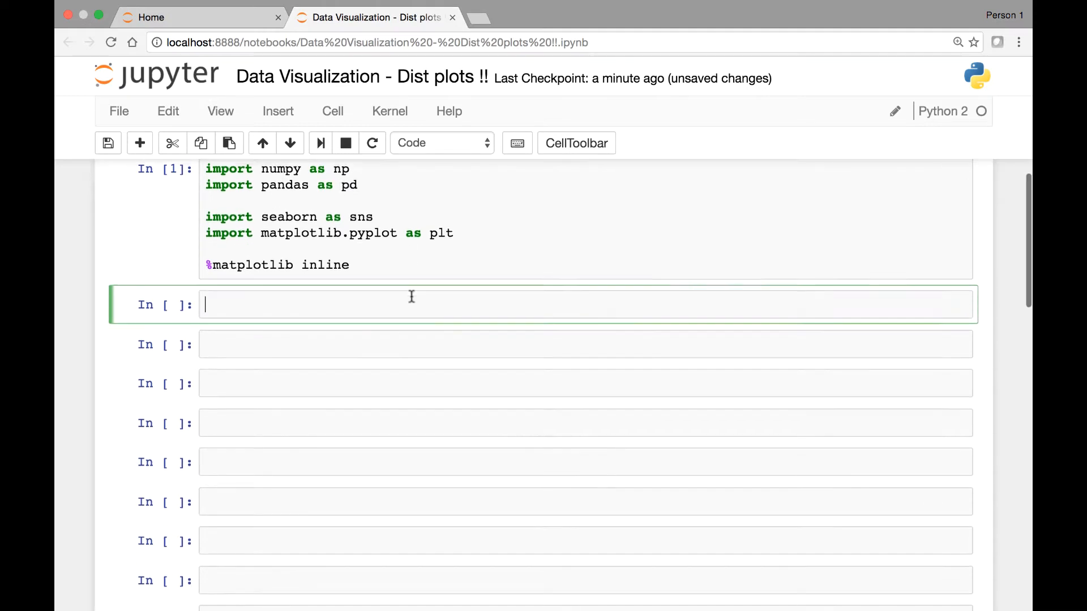
{"action": "scroll", "scroll_direction": "down", "scroll_amount": 3}
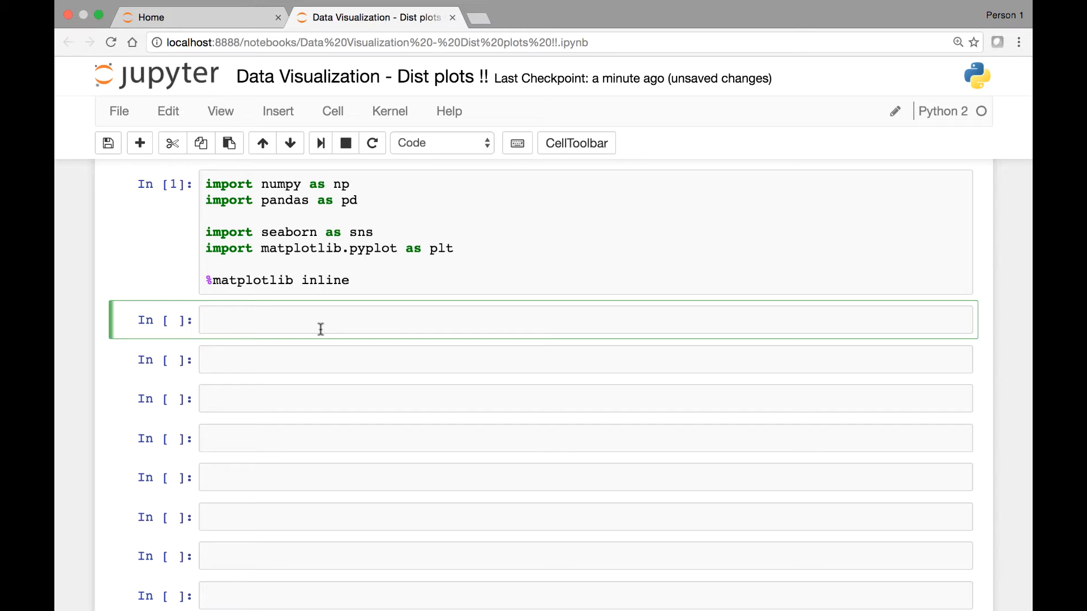
{"action": "mouse_move", "coordinate": [315, 327]}
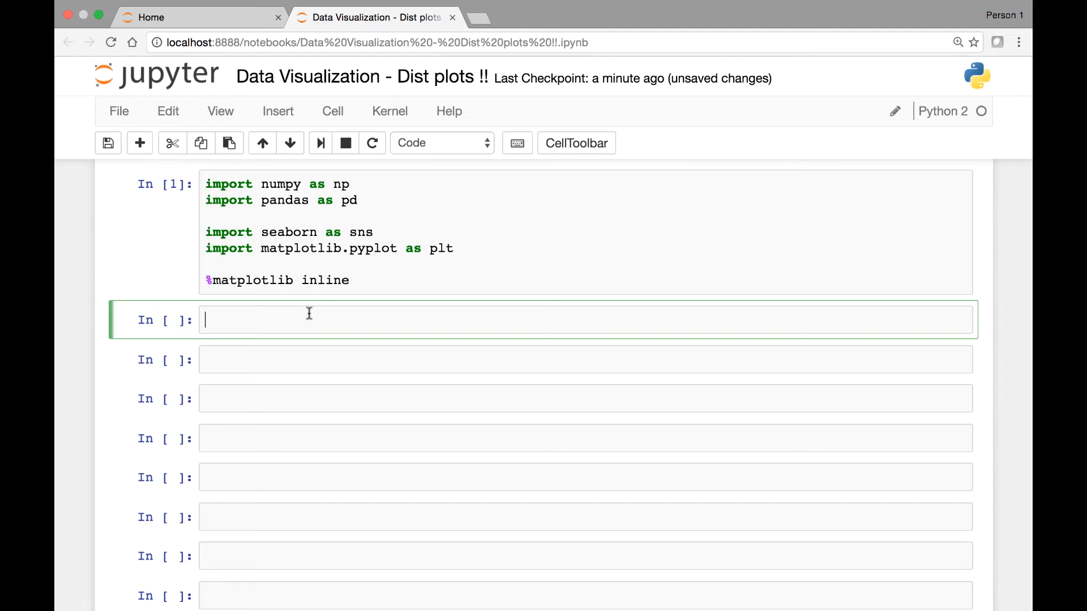
{"action": "type", "text": "np"}
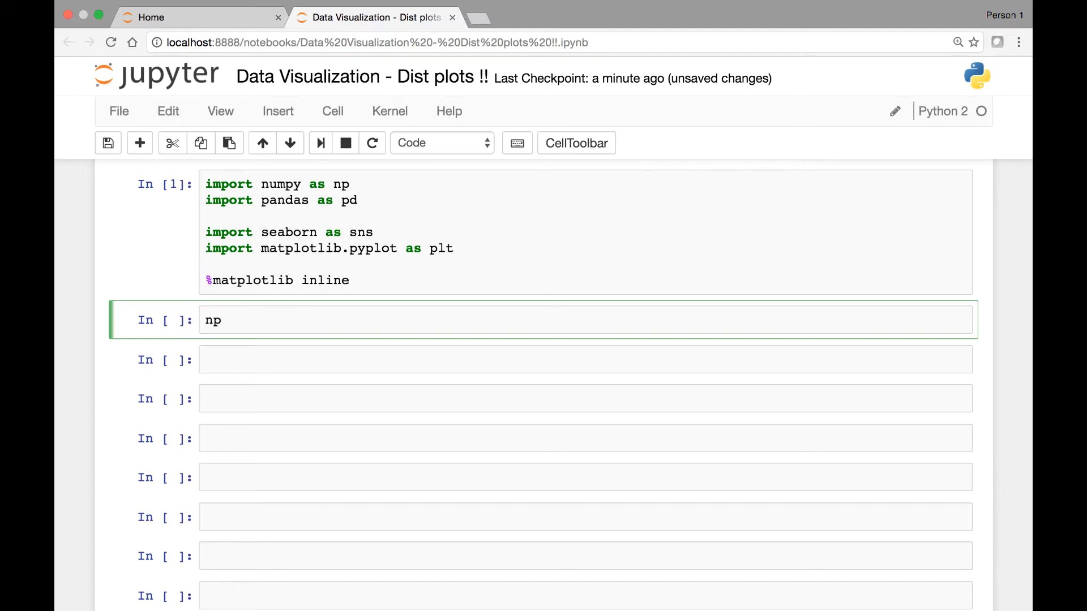
{"action": "type", "text": ".random"}
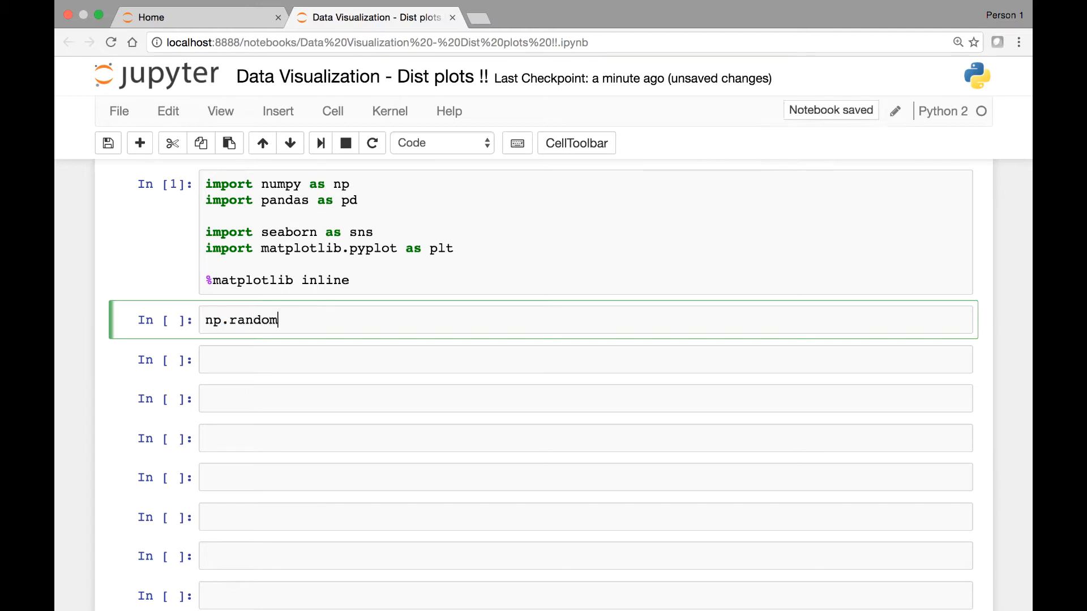
{"action": "type", "text": ".randn()"}
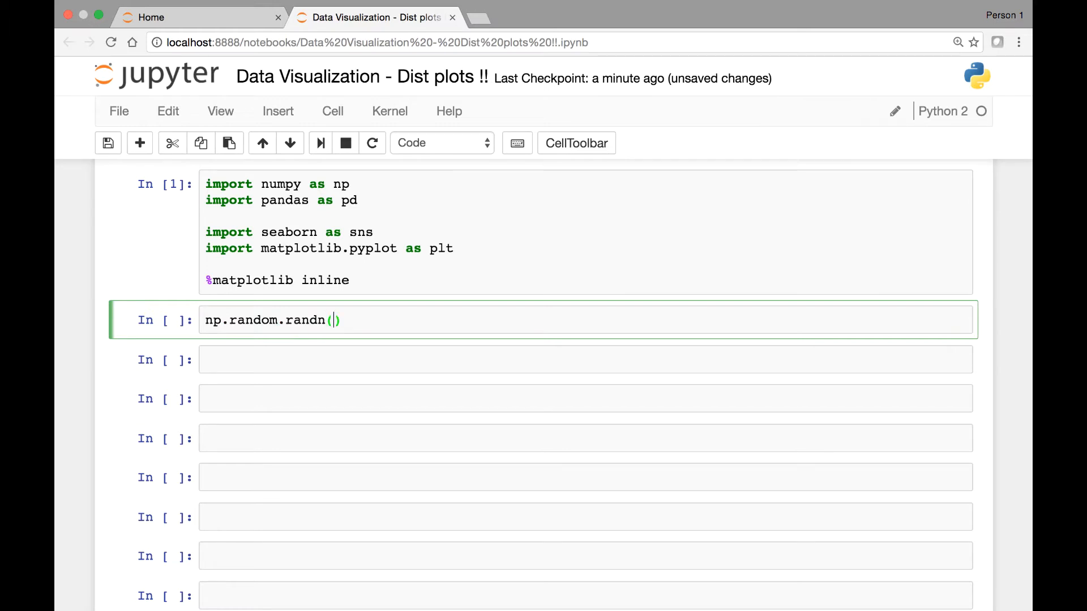
{"action": "type", "text": "150"}
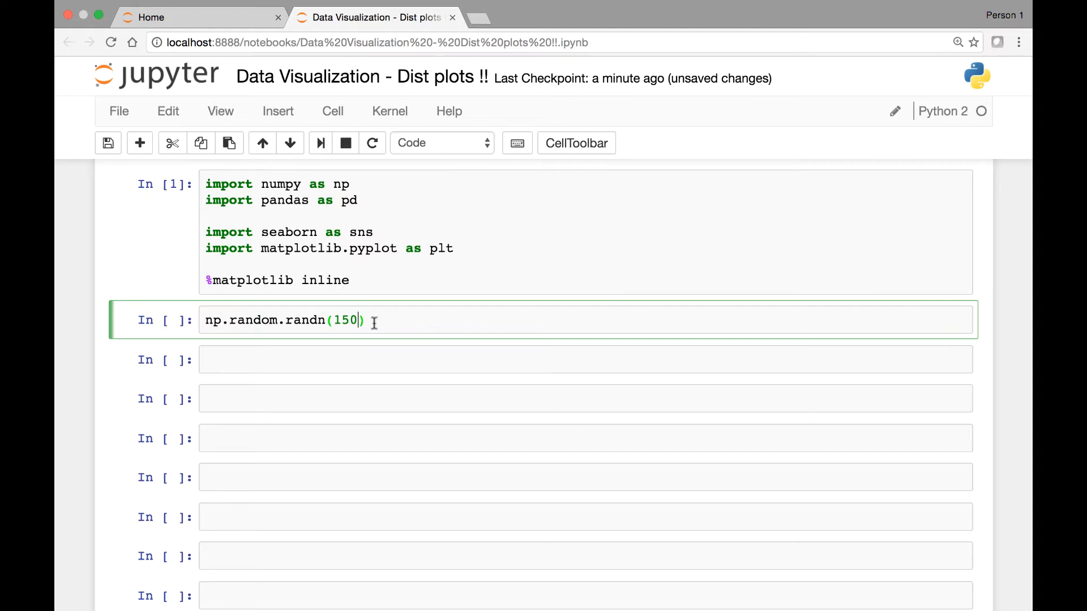
{"action": "mouse_move", "coordinate": [369, 326]}
{"action": "type", "text": "num = "}
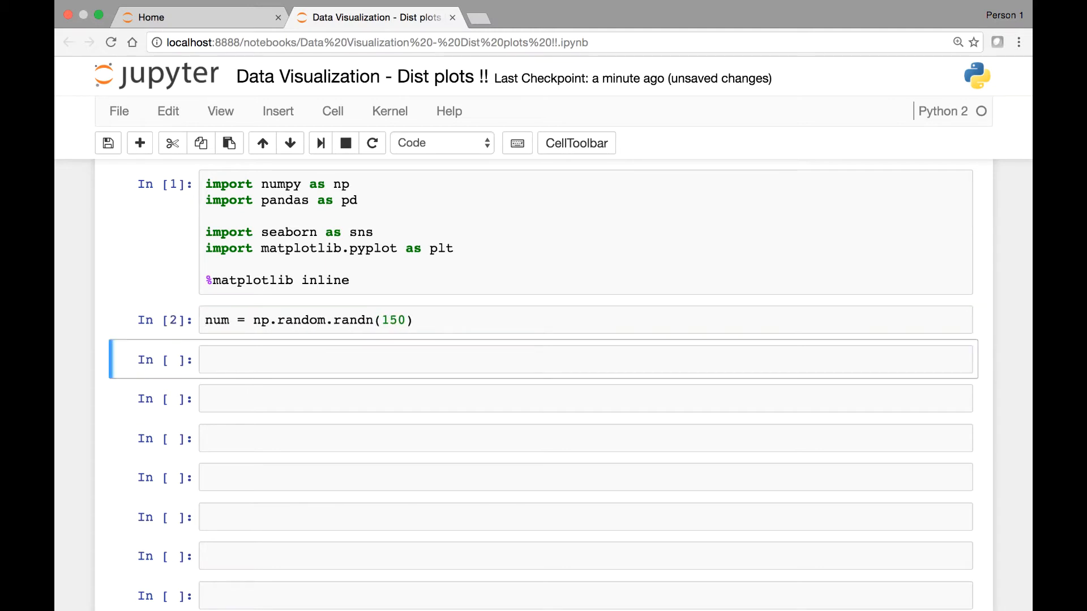
Write sns.distplot(num) in the next empty cell without running it
{"action": "left_click", "coordinate": [253, 359]}
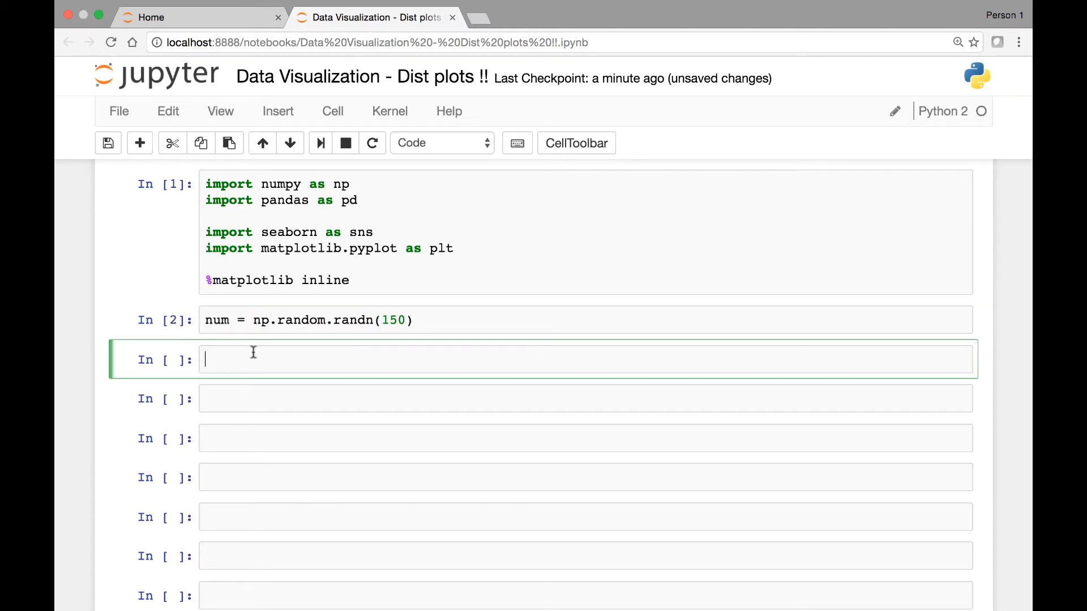
{"action": "type", "text": "sns."}
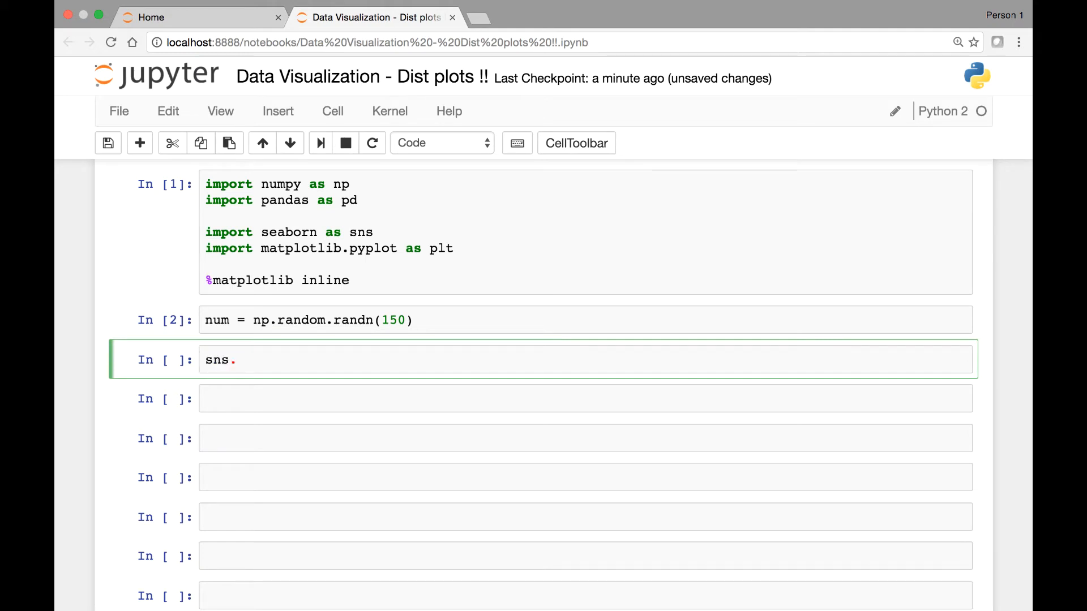
{"action": "type", "text": "distplot("}
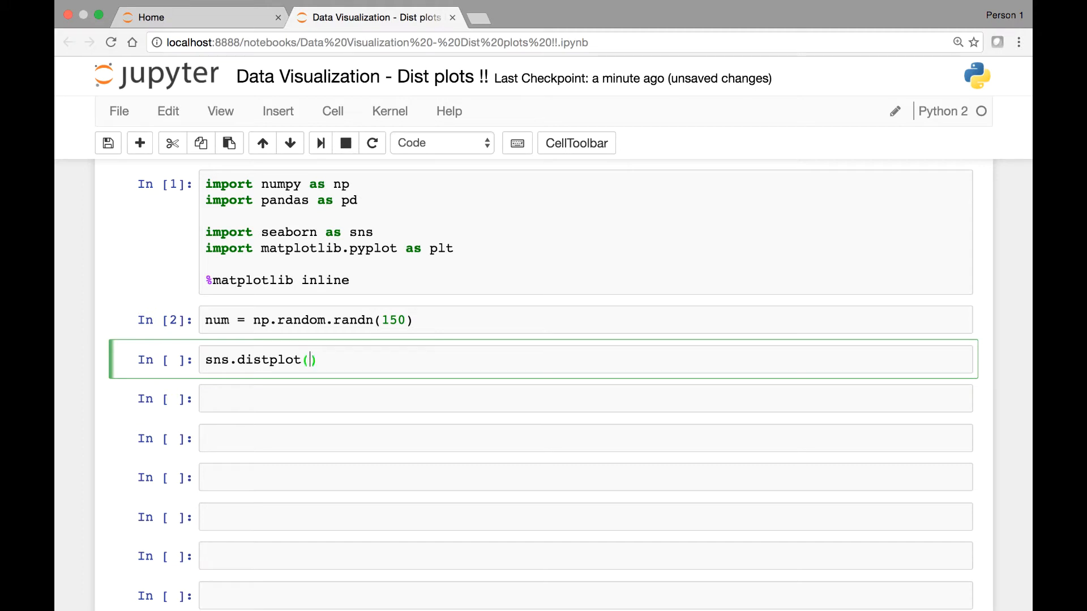
{"action": "type", "text": "num"}
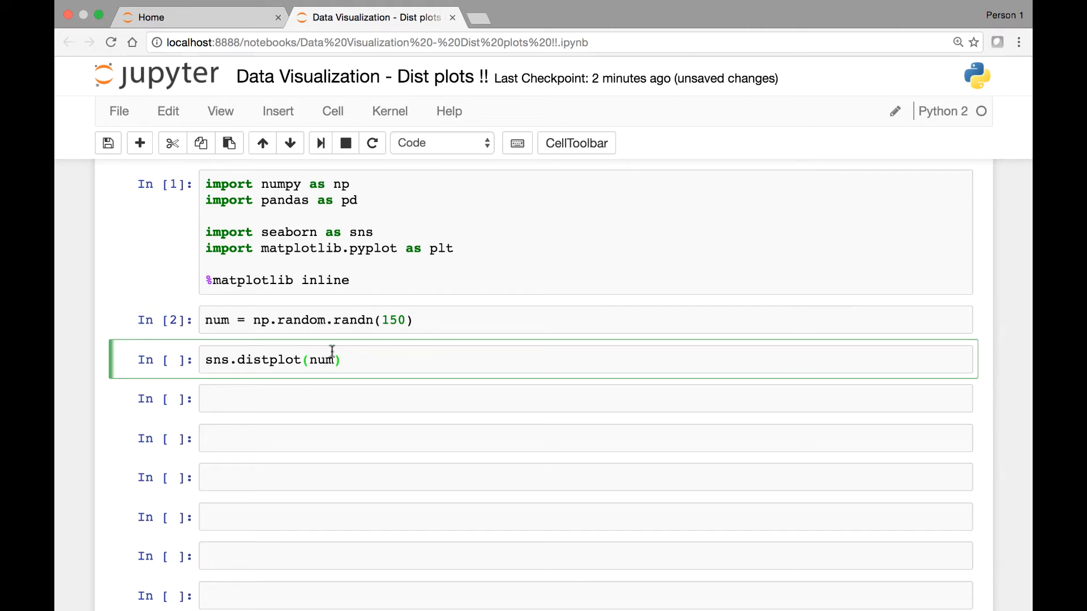
{"action": "mouse_move", "coordinate": [404, 366]}
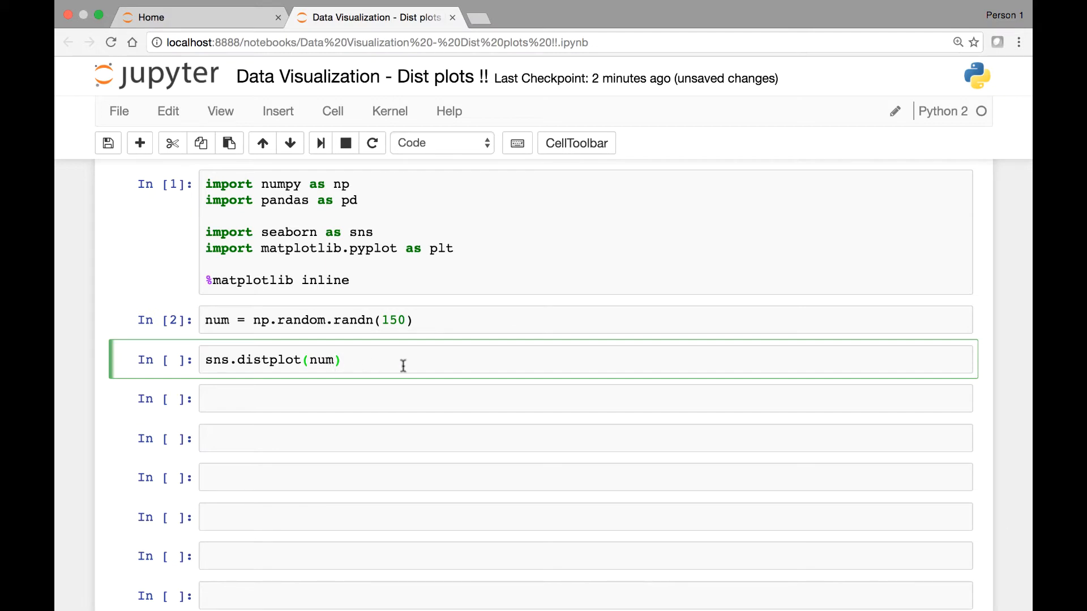
{"action": "scroll", "scroll_direction": "down", "scroll_amount": 3}
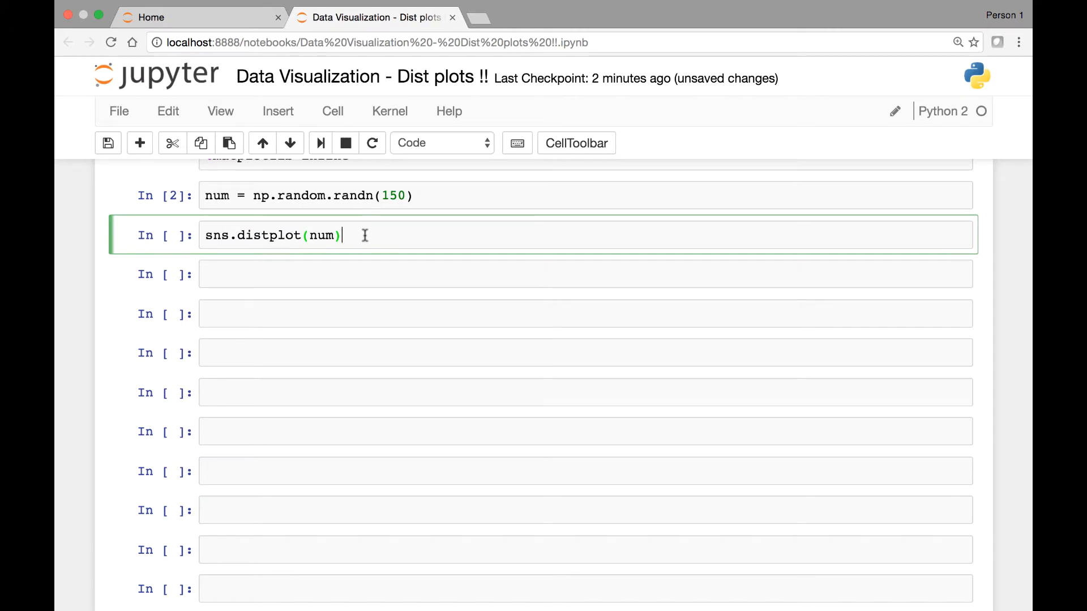
Run sns.distplot(num) to draw the blue histogram with its density curve
{"action": "key", "text": "shift+enter"}
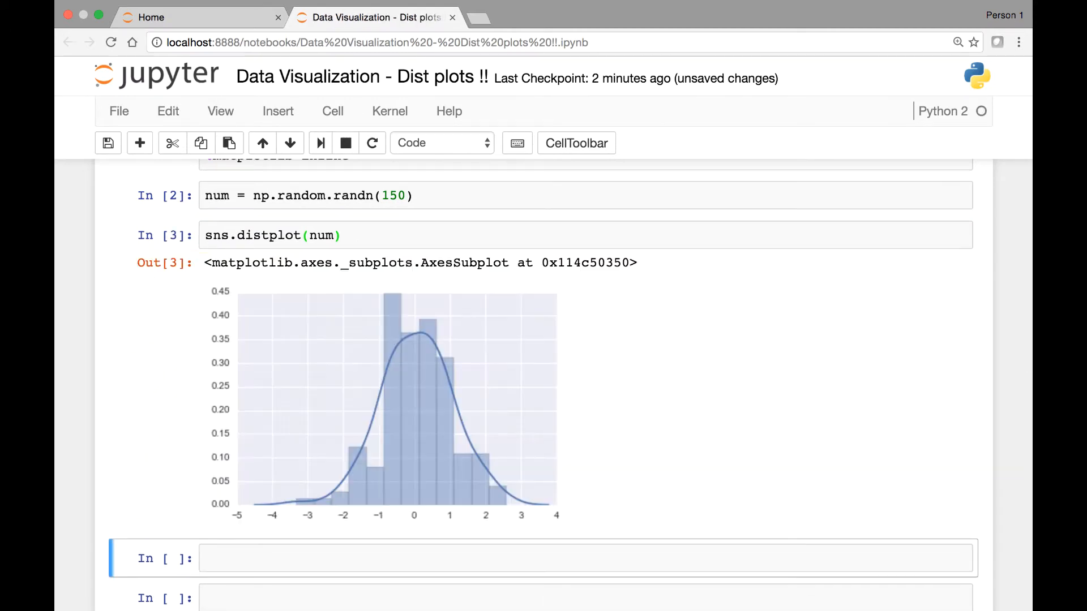
{"action": "scroll", "scroll_direction": "down", "scroll_amount": 3}
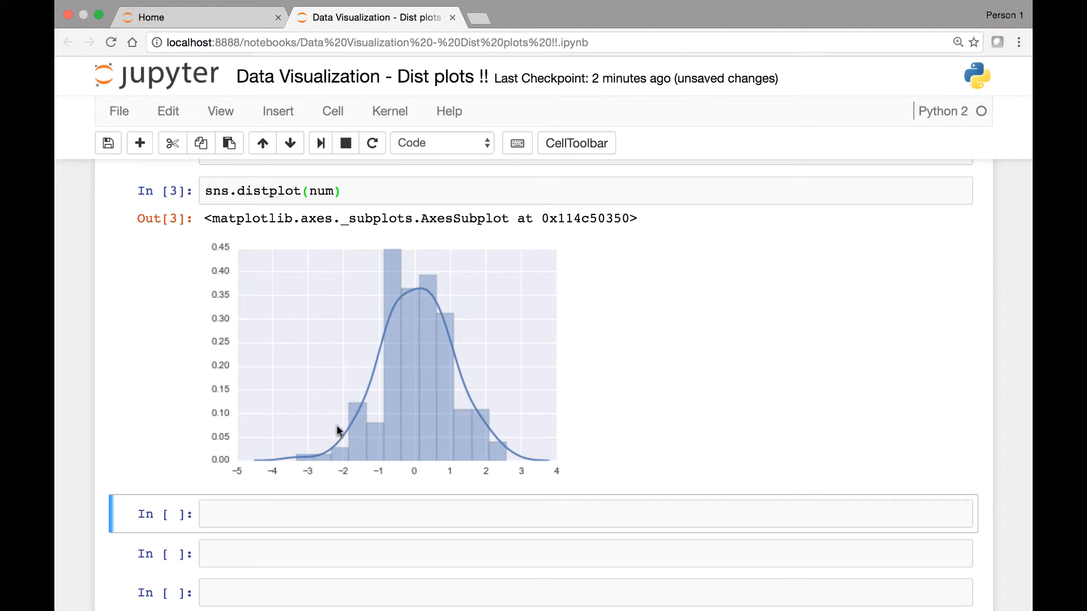
{"action": "mouse_move", "coordinate": [445, 415]}
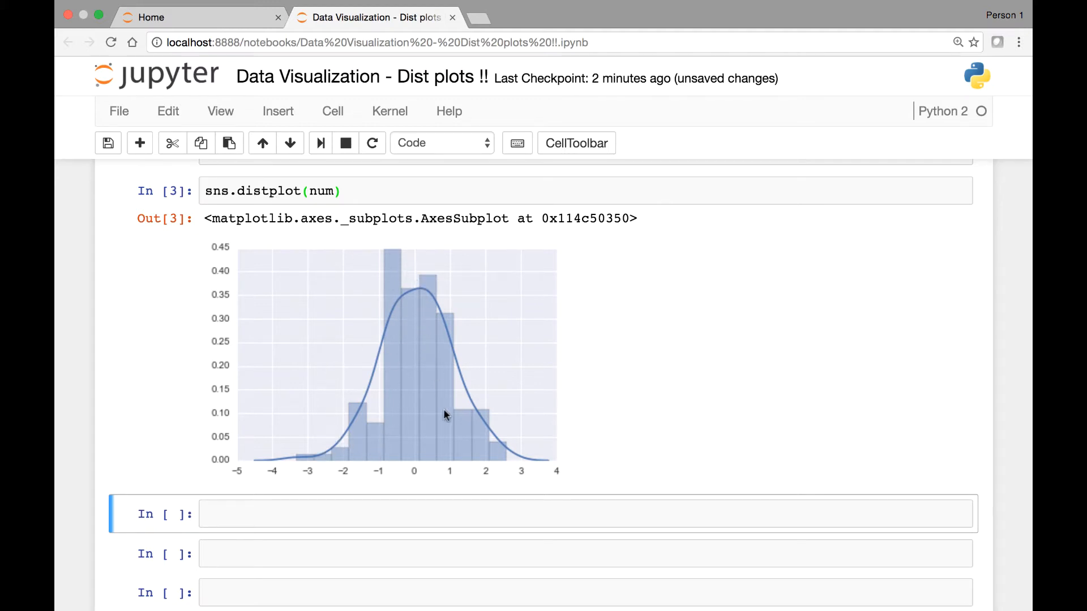
{"action": "mouse_move", "coordinate": [336, 439]}
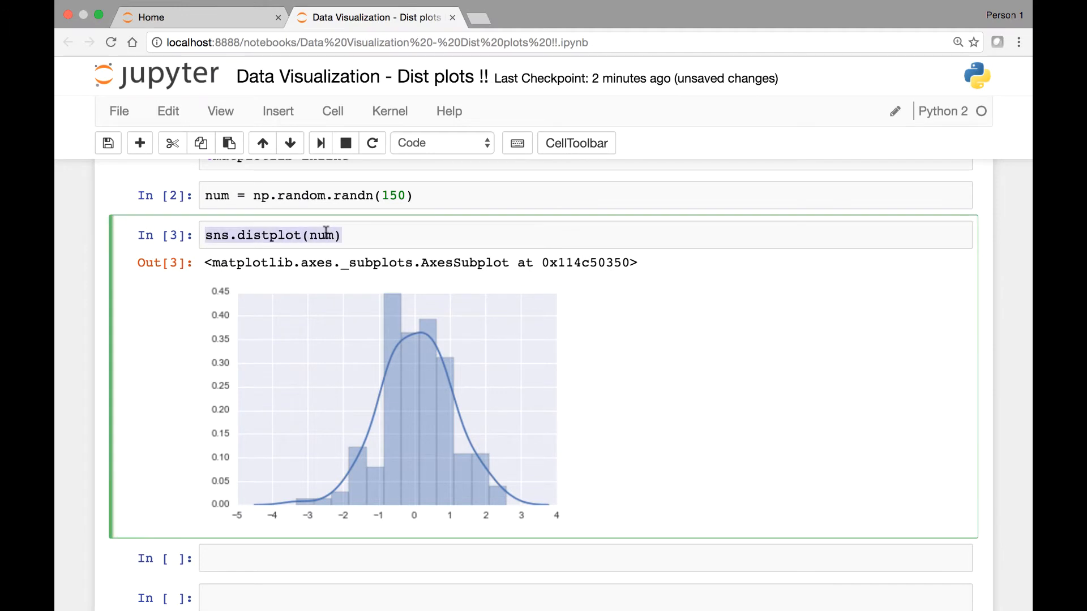
Run sns.distplot(num, color='red') to redraw the histogram and curve in red
{"action": "scroll", "scroll_direction": "down", "scroll_amount": 3}
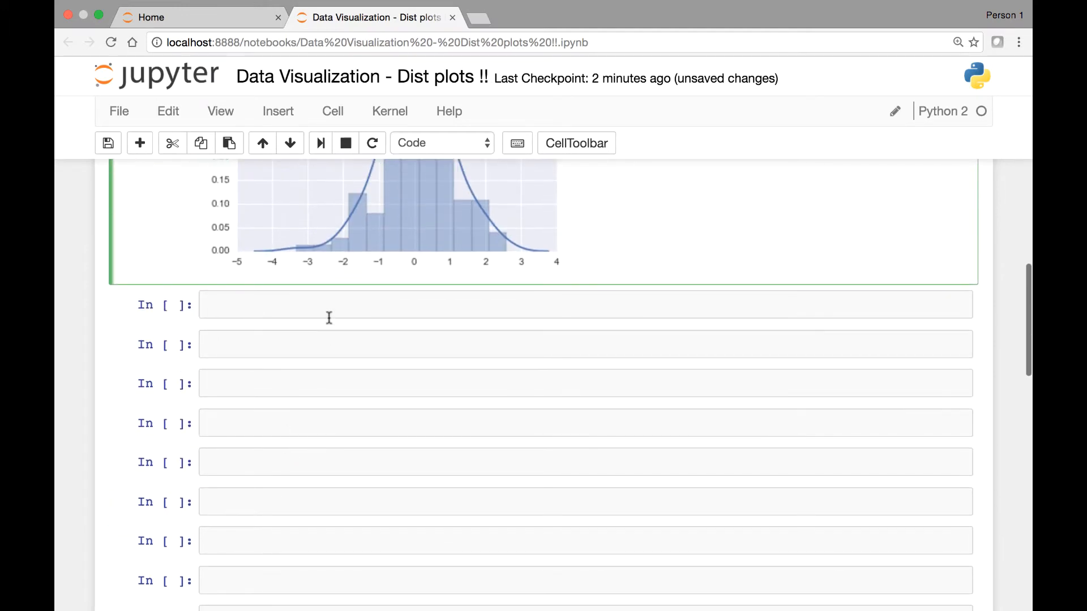
{"action": "type", "text": "sns.distplot(num)"}
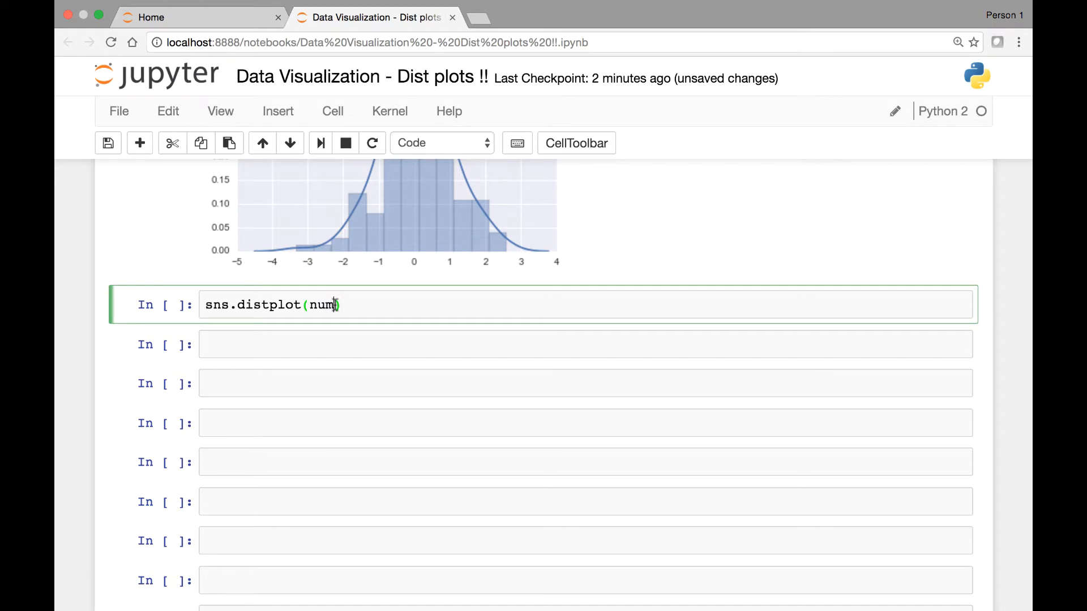
{"action": "type", "text": ", color"}
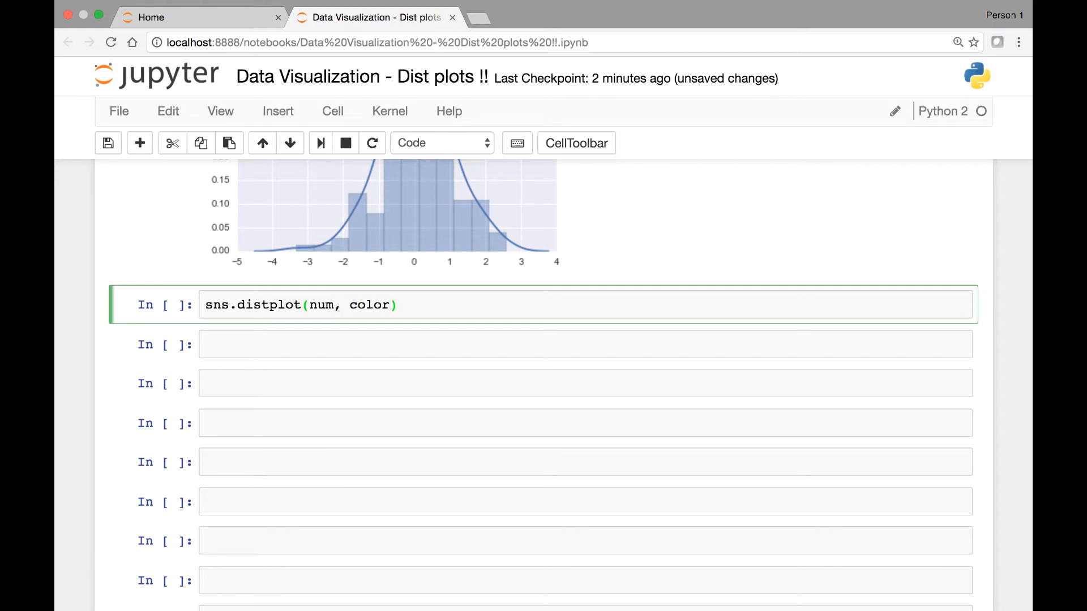
{"action": "type", "text": "='red'"}
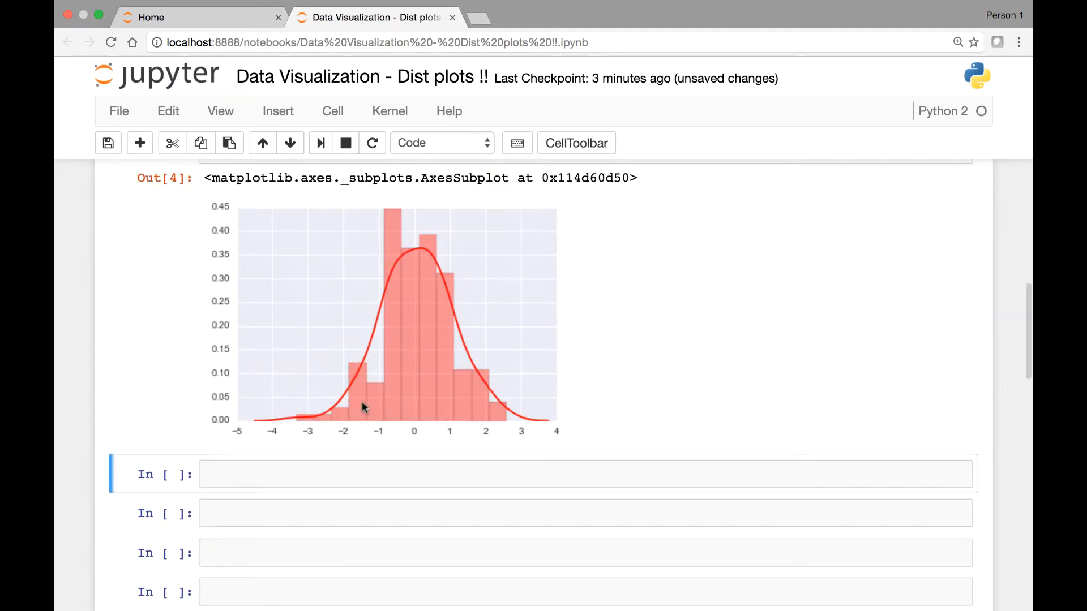
{"action": "mouse_move", "coordinate": [294, 437]}
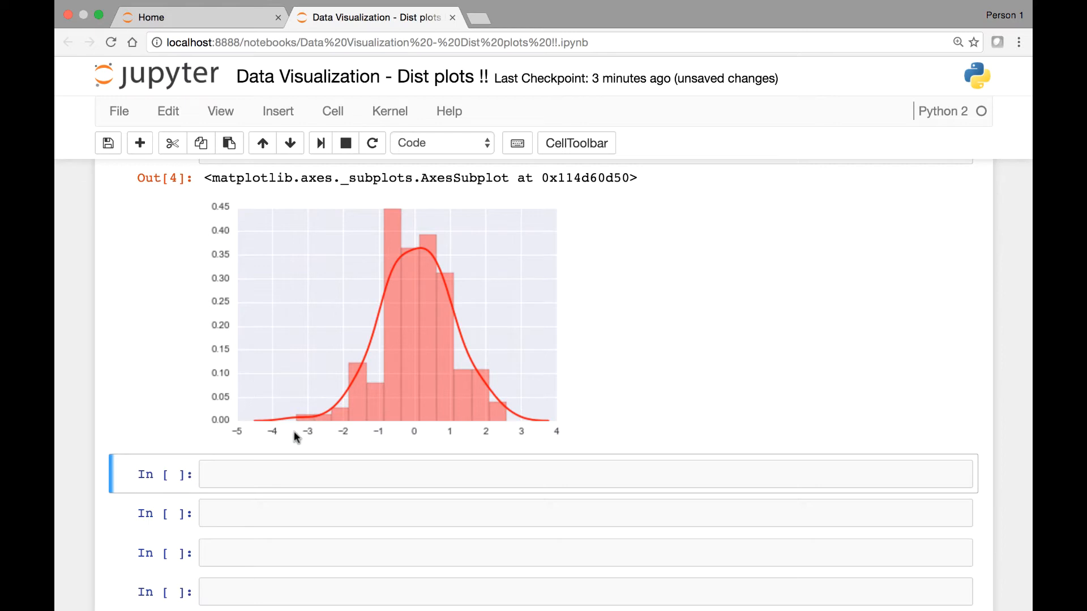
{"action": "scroll", "scroll_direction": "down", "scroll_amount": 3}
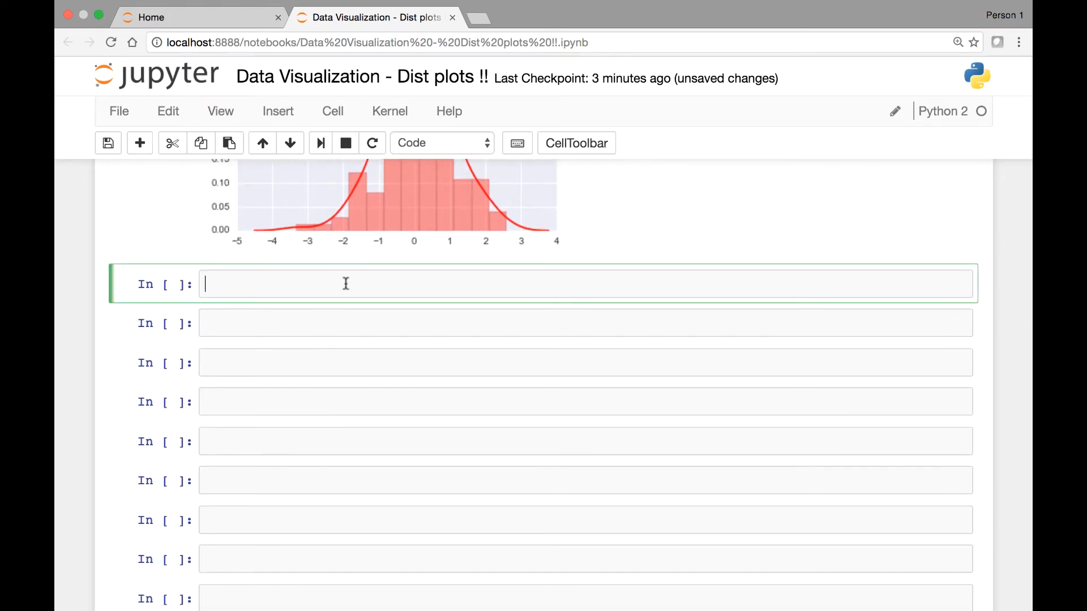
Store pd.Series(num, name="variable x") as label_dist and begin a distplot of label_dist
{"action": "type", "text": "pd."}
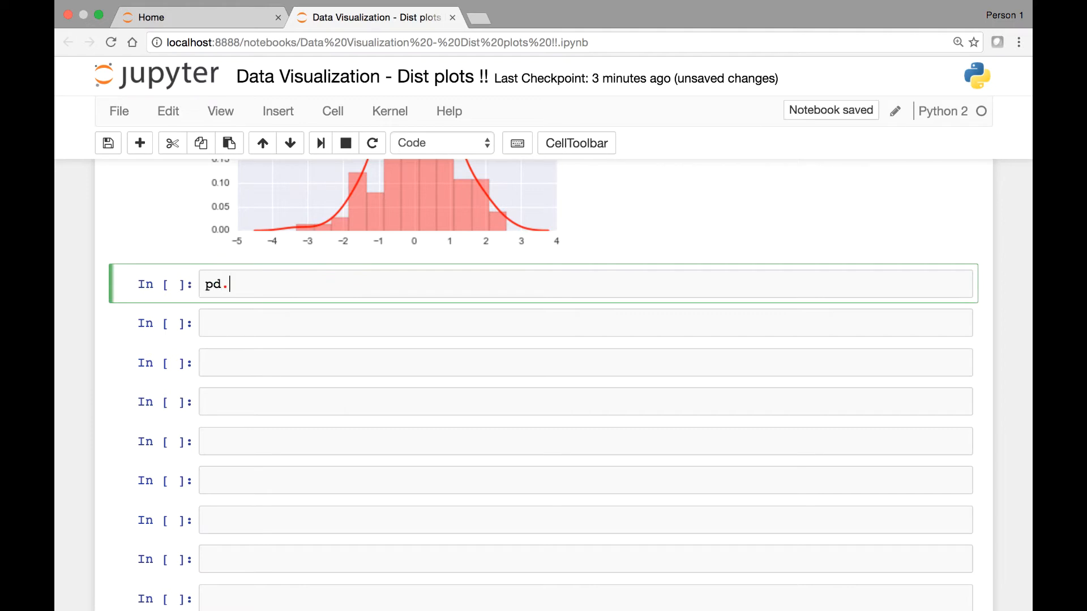
{"action": "type", "text": "Series"}
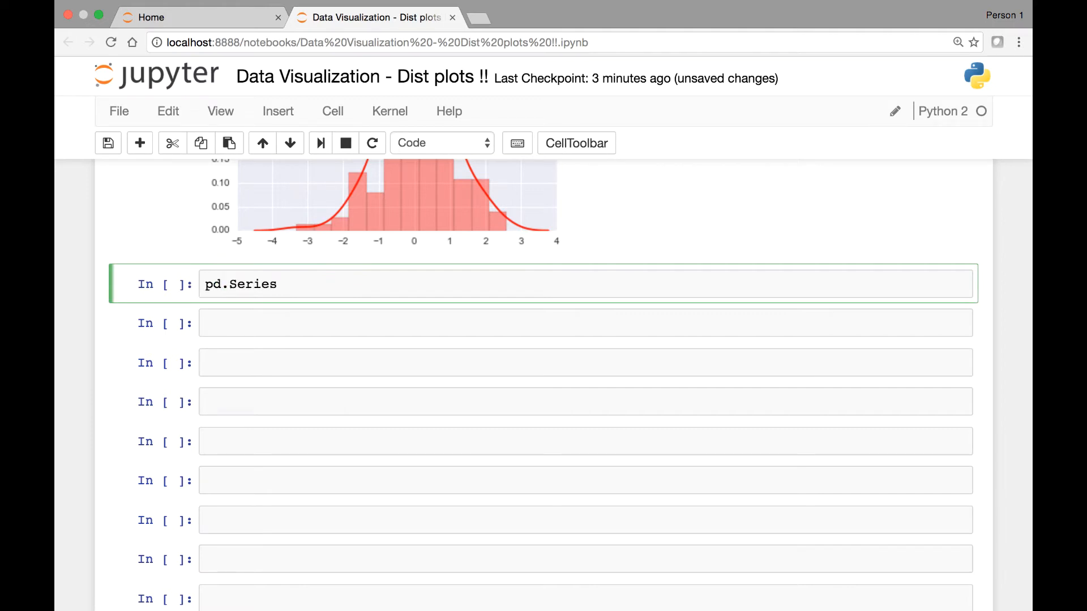
{"action": "type", "text": "(num,"}
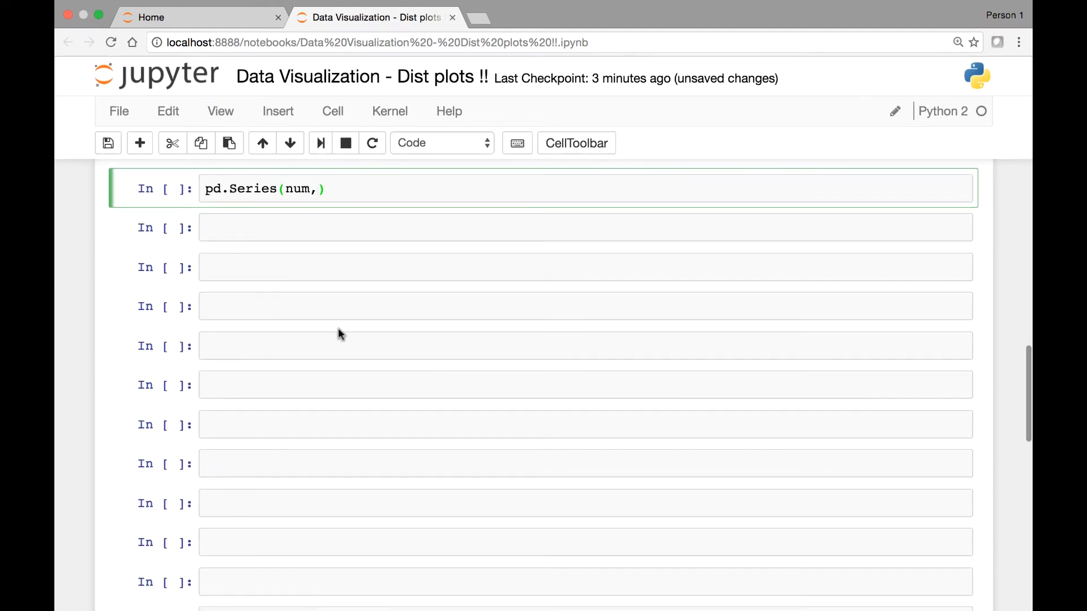
{"action": "type", "text": "name"}
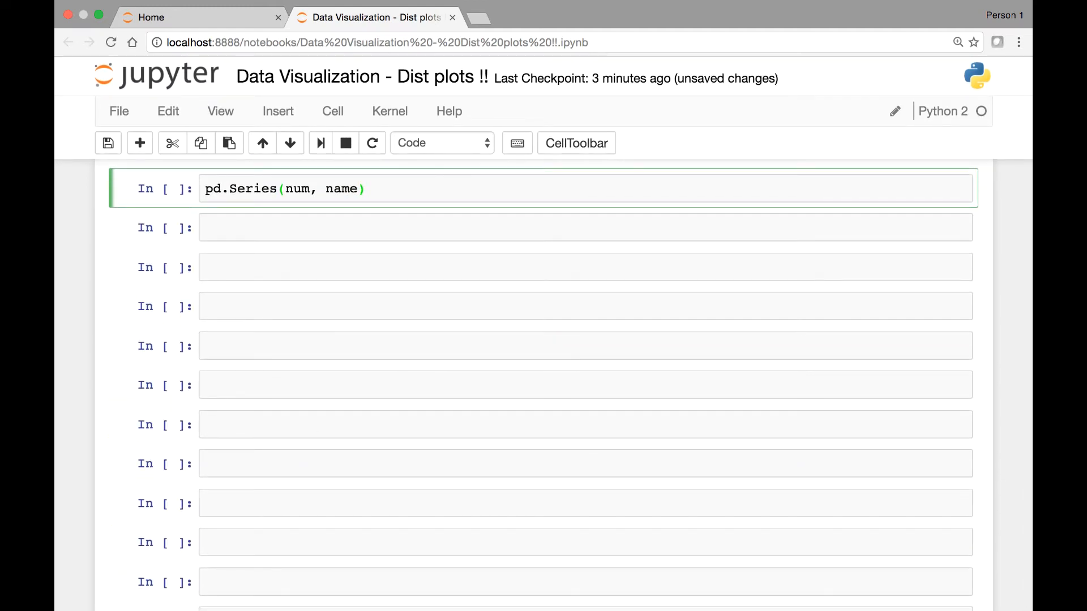
{"action": "type", "text": "="}
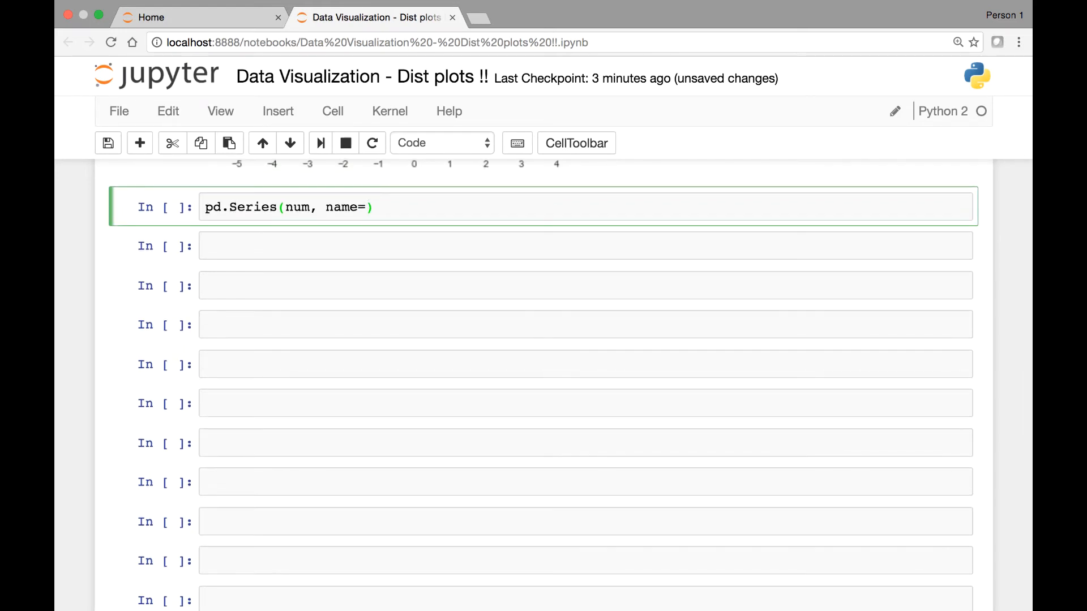
{"action": "type", "text": "\"\""}
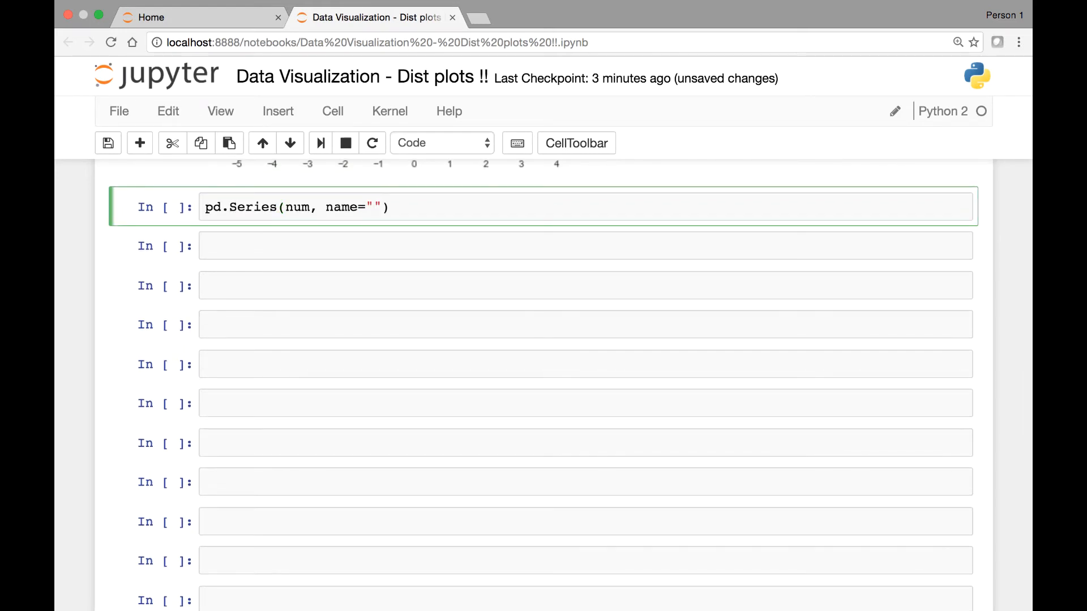
{"action": "type", "text": "variable x"}
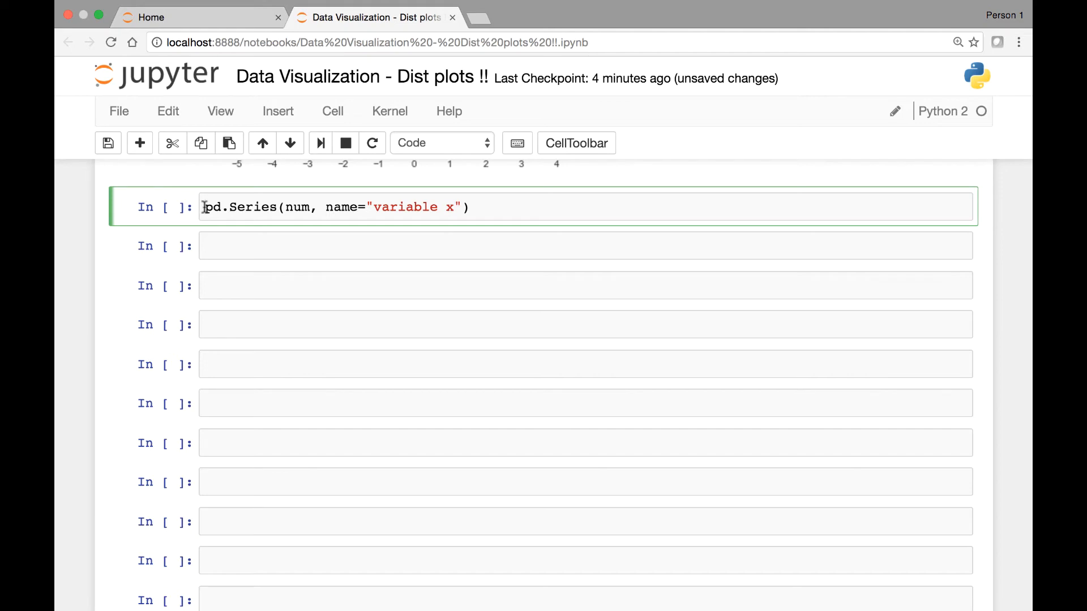
{"action": "type", "text": "label"}
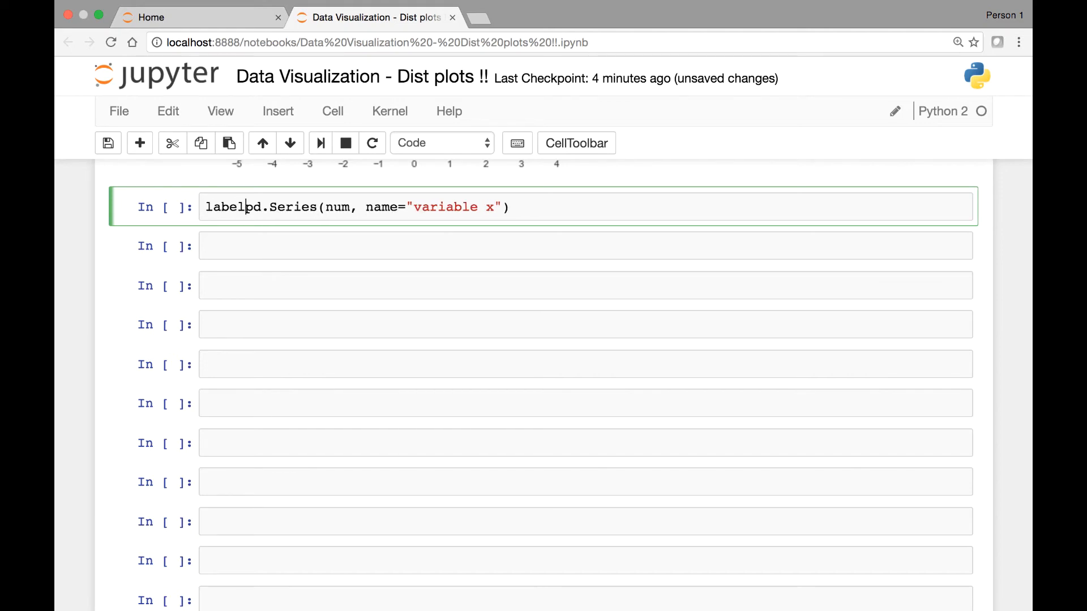
Run sns.distplot(label_dist) and scroll to the histogram labelled "variable x"
{"action": "type", "text": "_dist"}
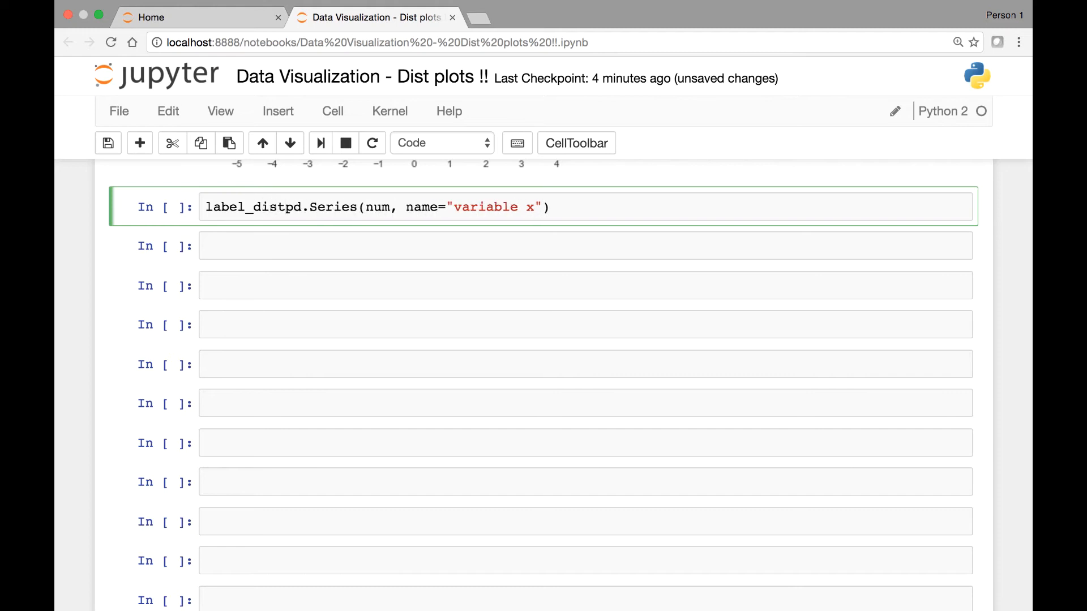
{"action": "type", "text": "="}
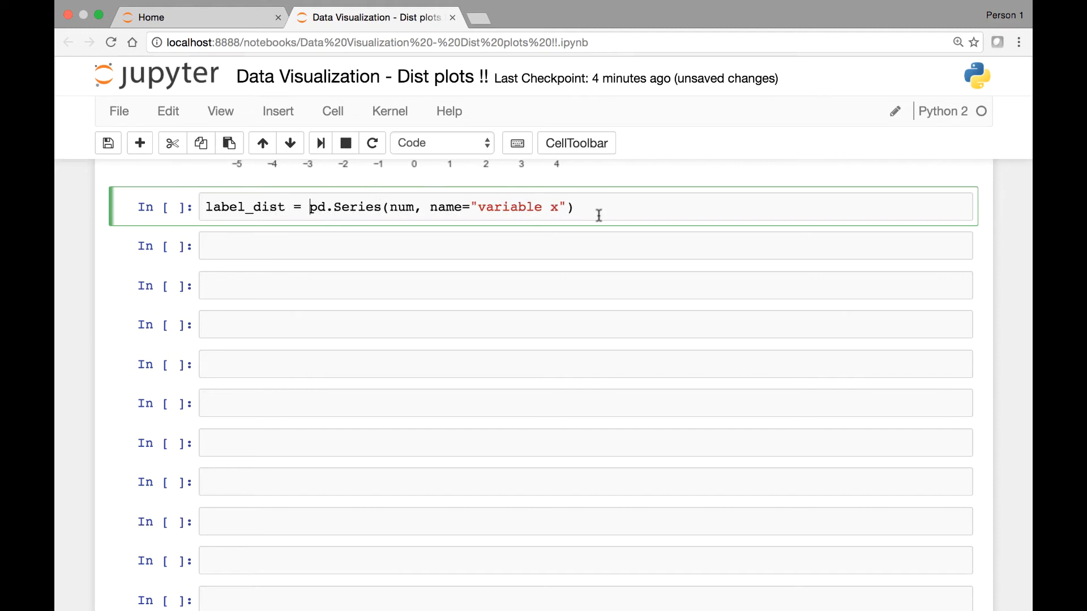
{"action": "type", "text": "sns."}
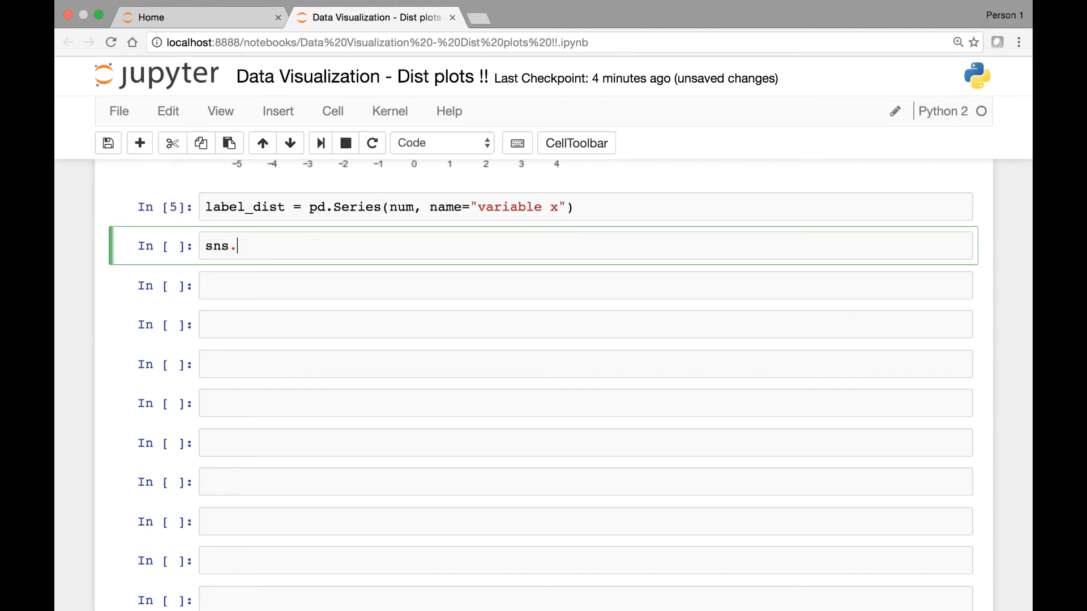
{"action": "type", "text": "distplot"}
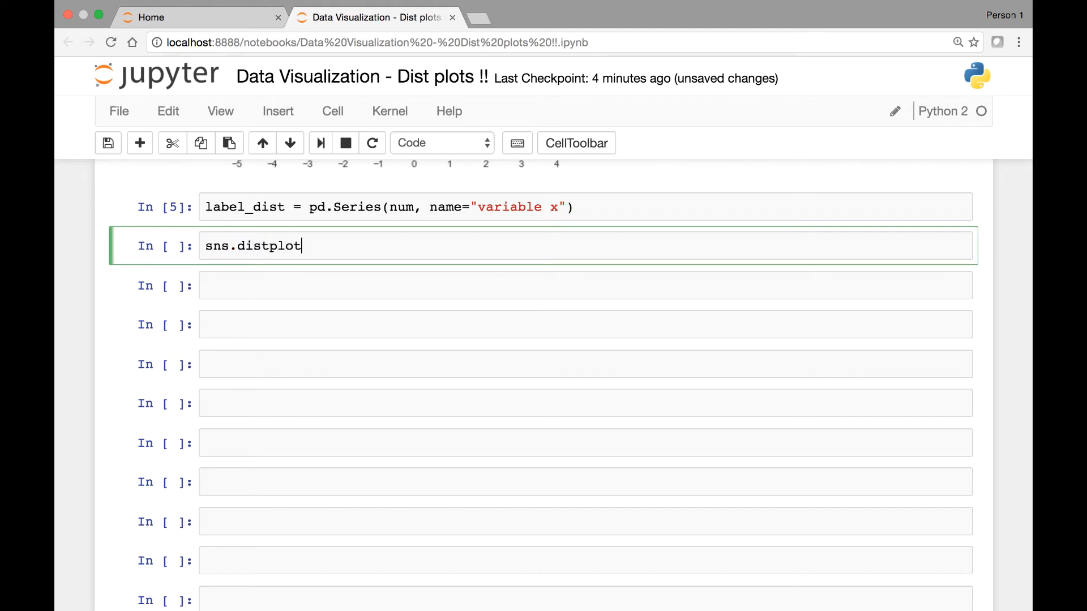
{"action": "type", "text": "(label"}
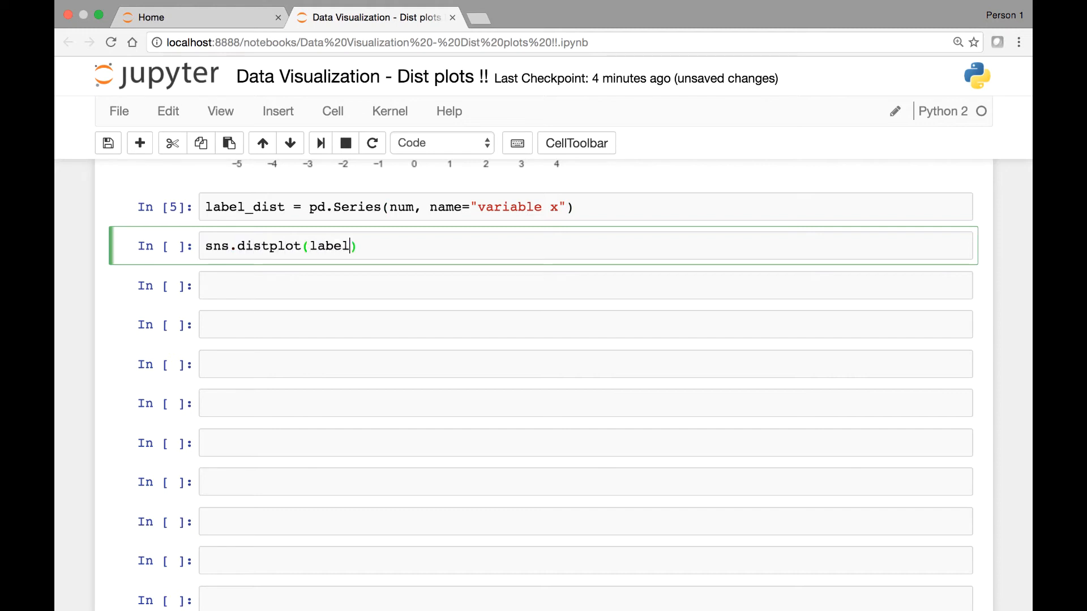
{"action": "type", "text": "_dist"}
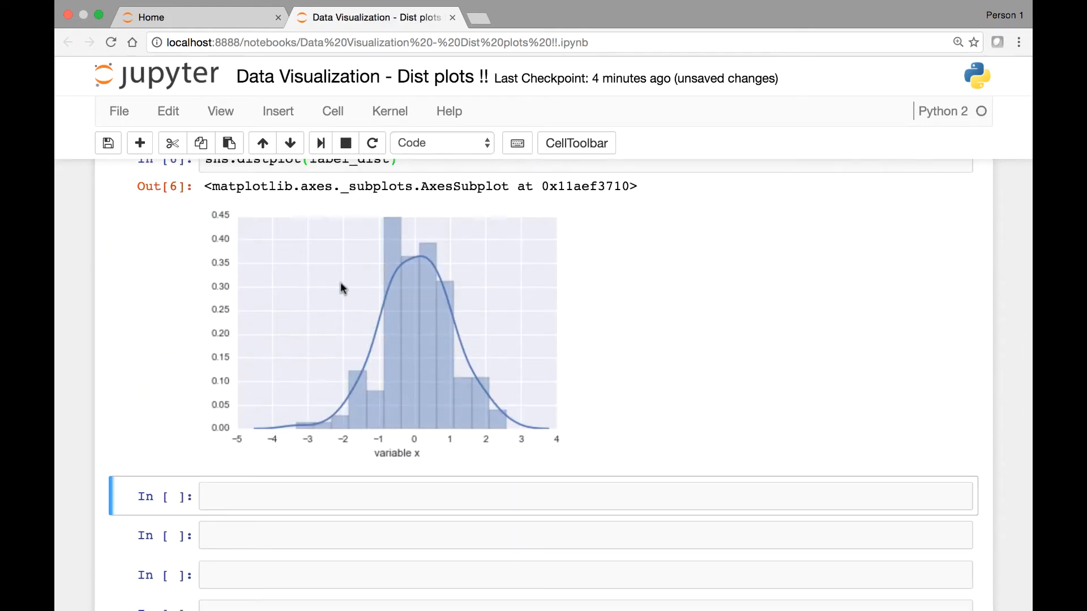
{"action": "mouse_move", "coordinate": [401, 460]}
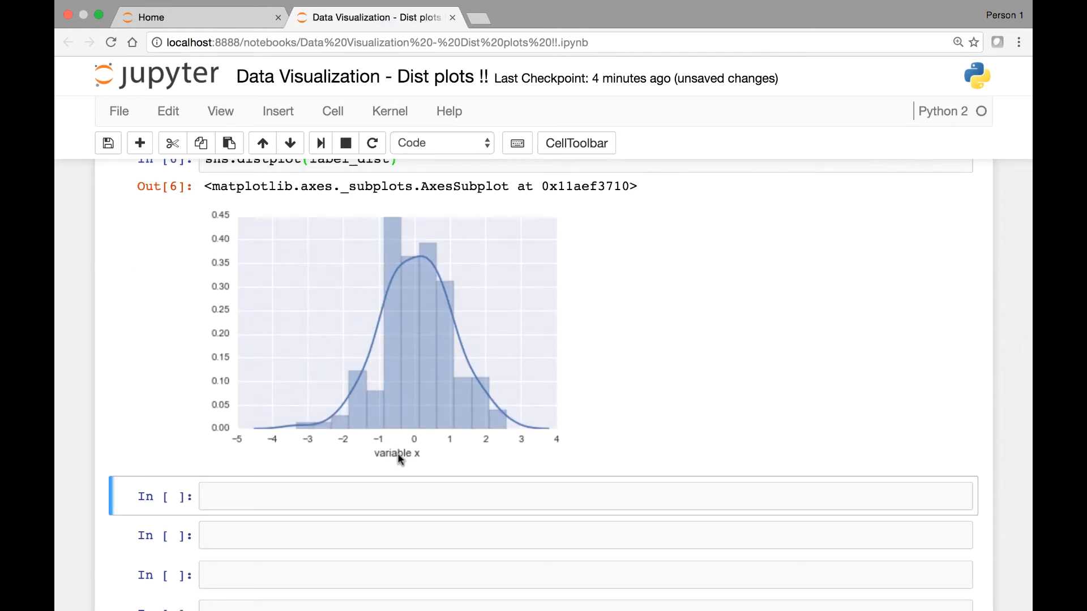
{"action": "scroll", "scroll_direction": "down", "scroll_amount": 3}
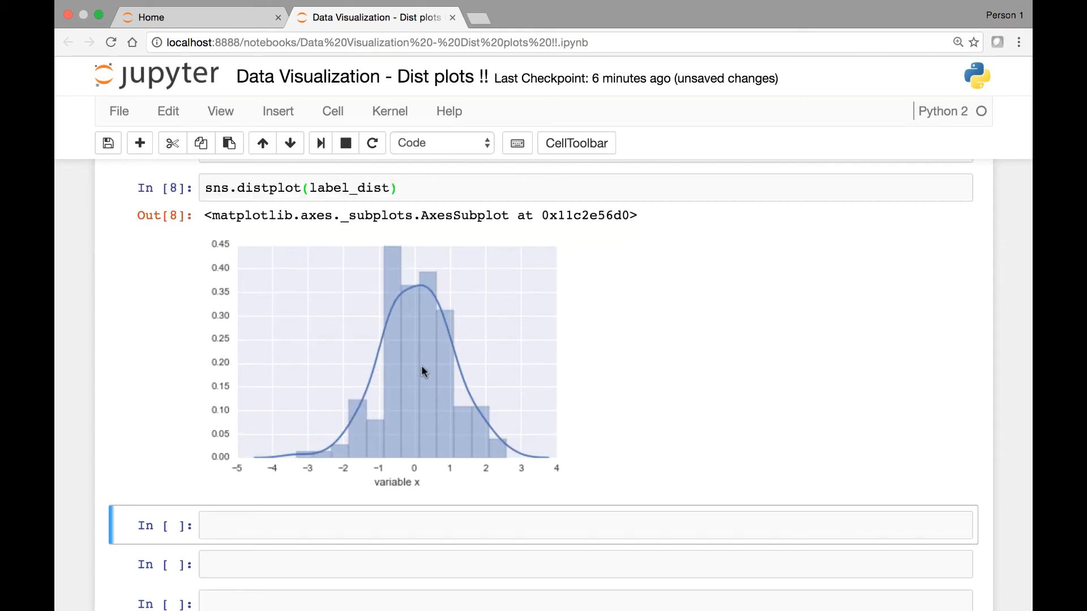
{"action": "mouse_move", "coordinate": [239, 283]}
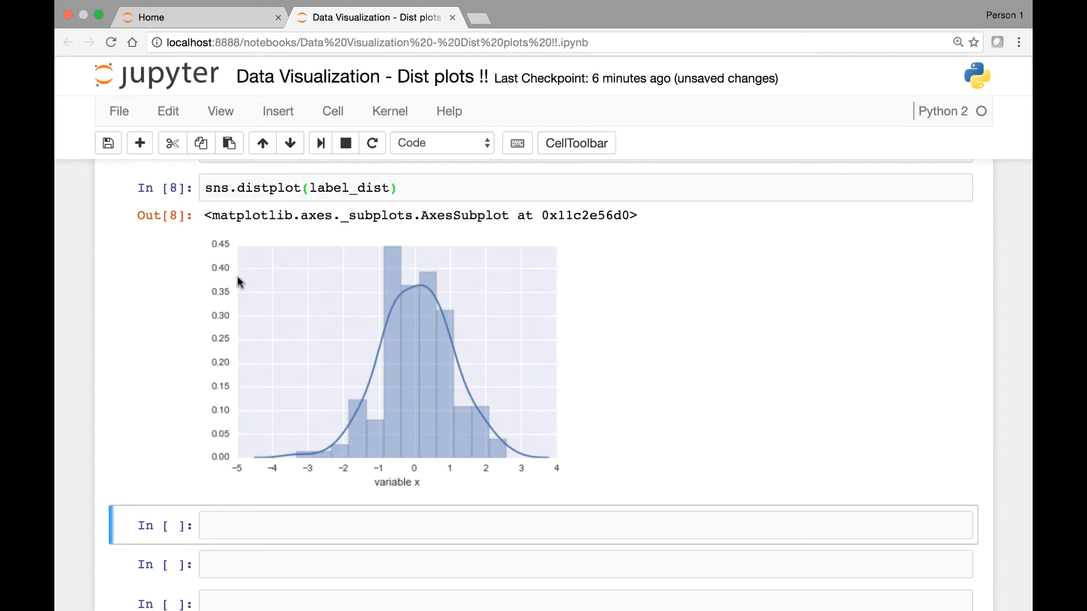
{"action": "mouse_move", "coordinate": [309, 408]}
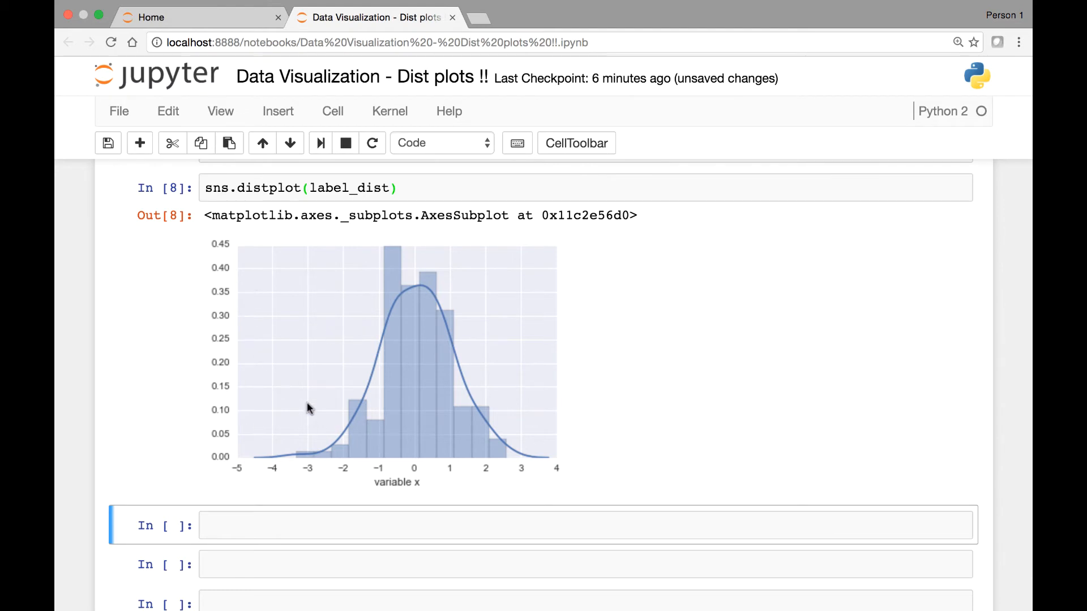
{"action": "scroll", "scroll_direction": "down", "scroll_amount": 3}
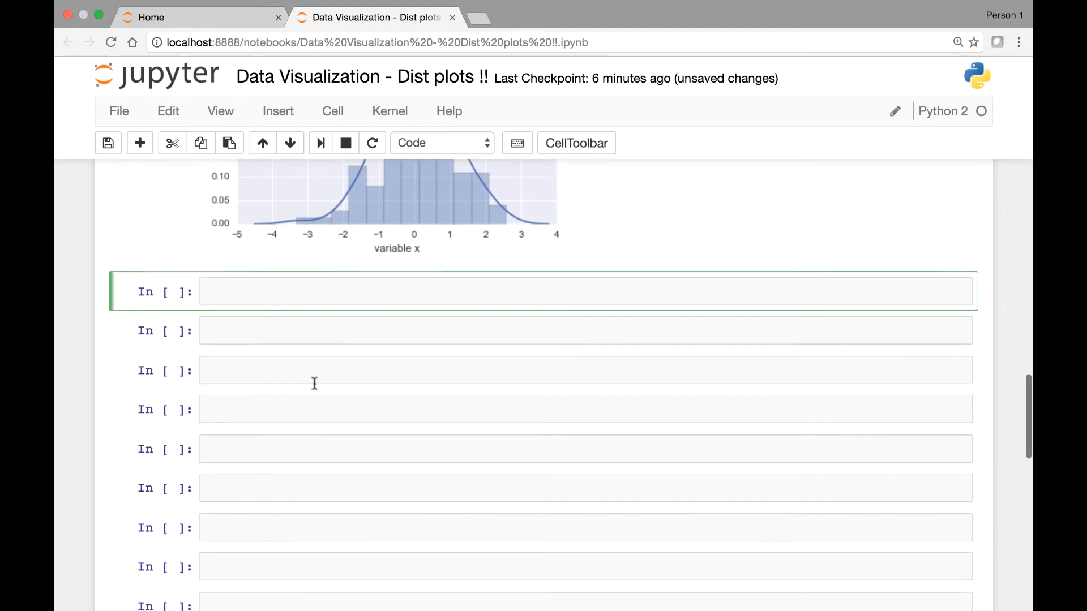
{"action": "scroll", "scroll_direction": "down", "scroll_amount": 3}
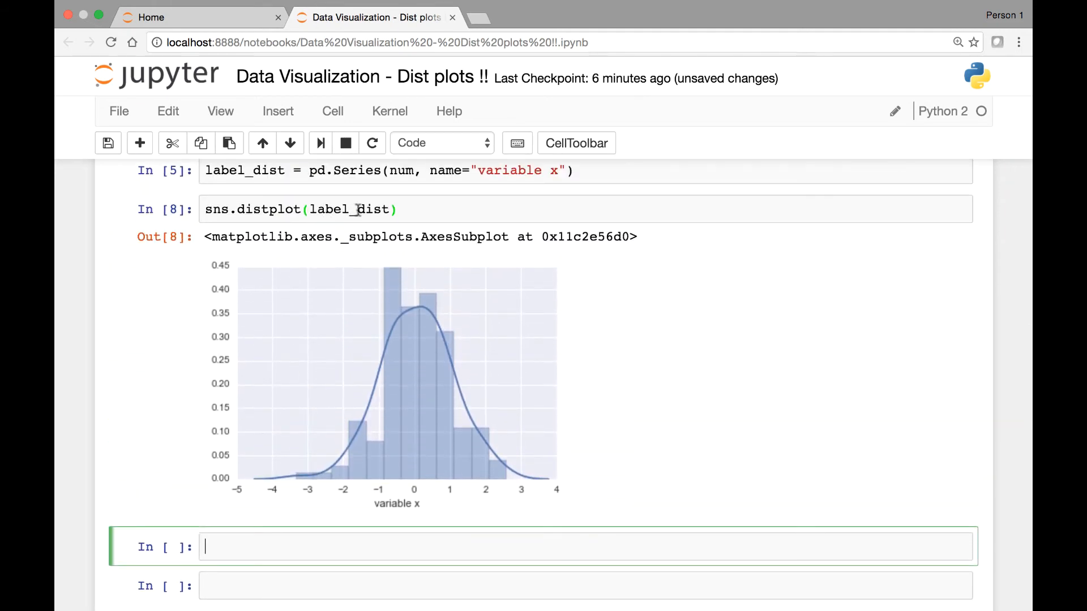
Run sns.distplot(label_dist, vertical=True) to draw the rotated histogram and curve
{"action": "scroll", "scroll_direction": "down", "scroll_amount": 3}
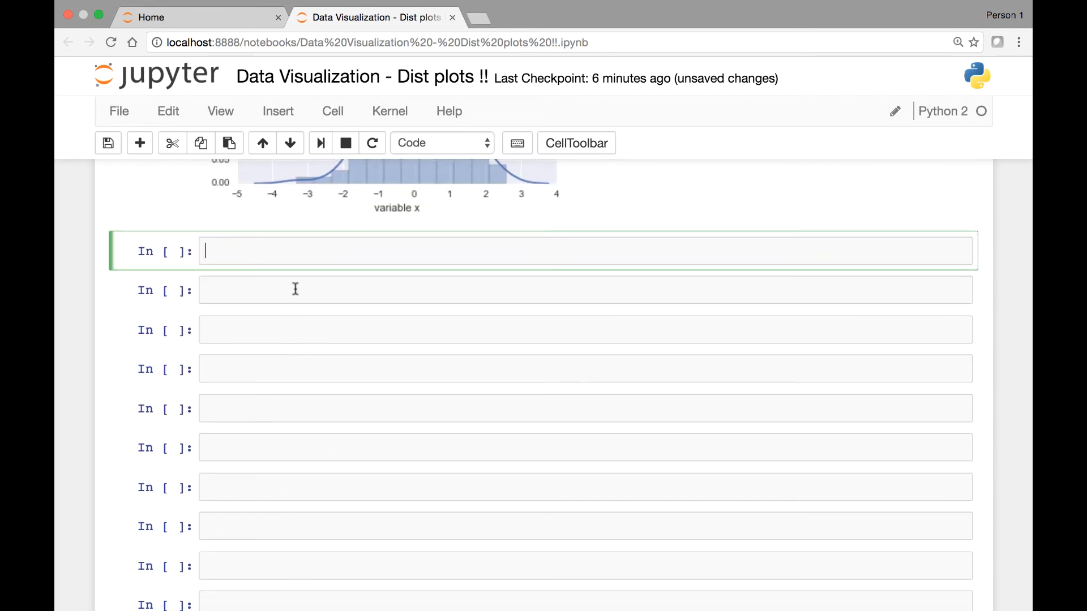
{"action": "type", "text": "sns.di"}
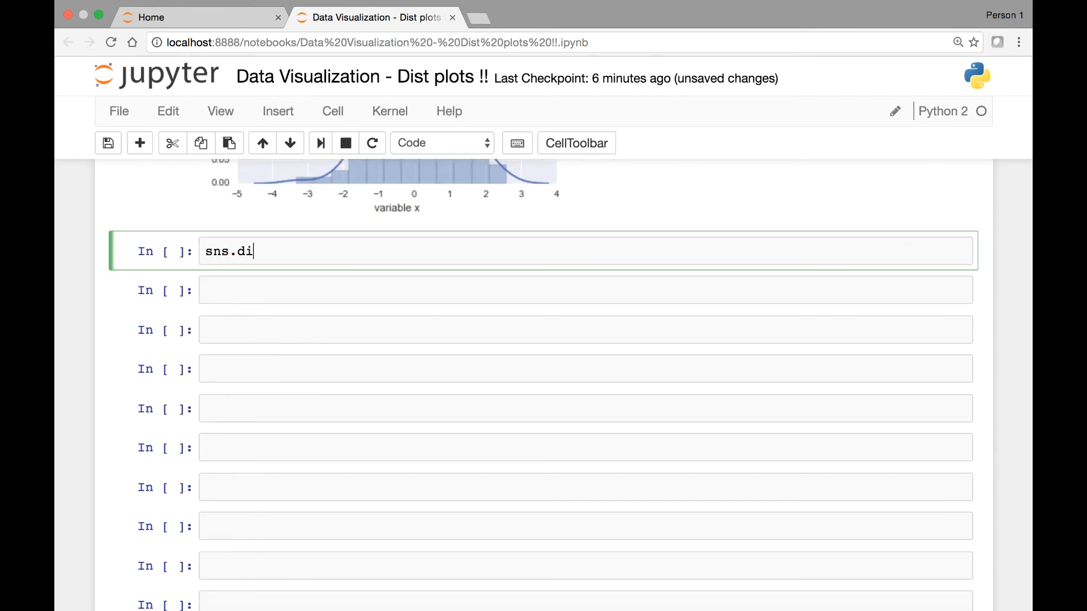
{"action": "type", "text": "stplot"}
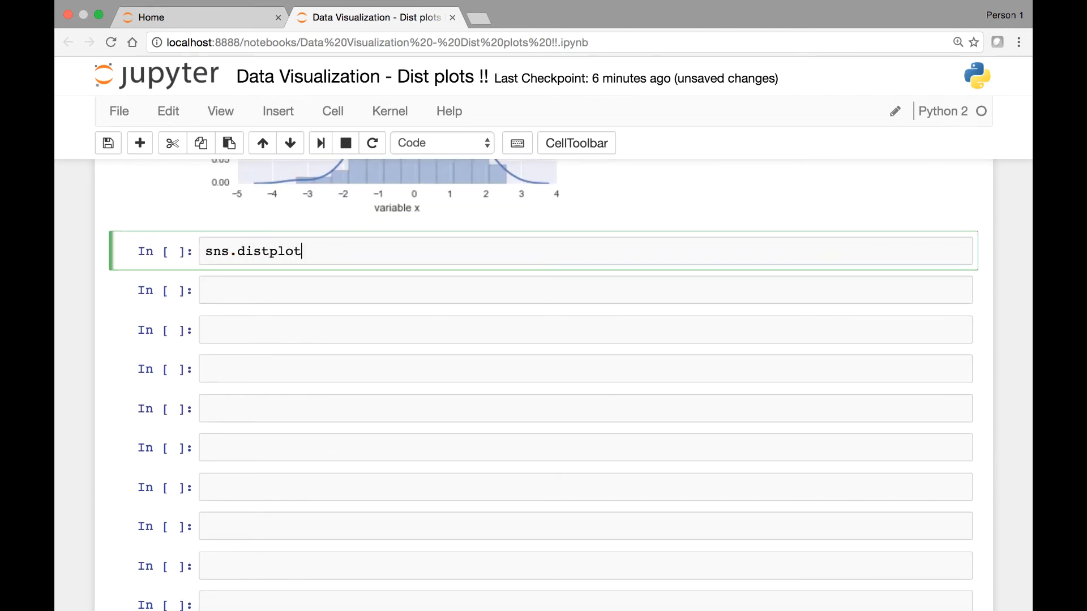
{"action": "type", "text": "(label_"}
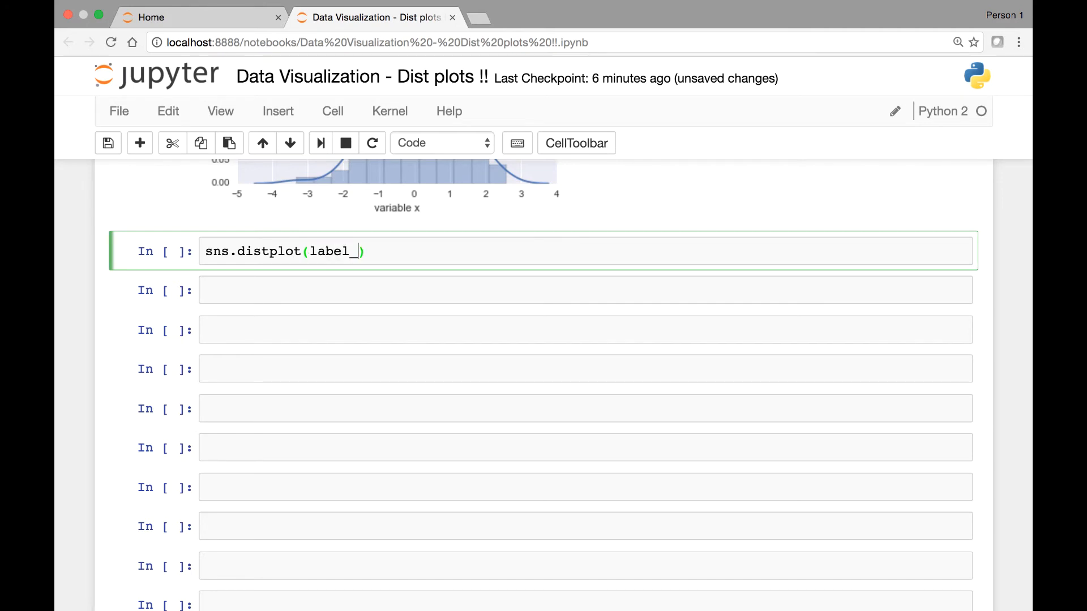
{"action": "type", "text": "dist, v"}
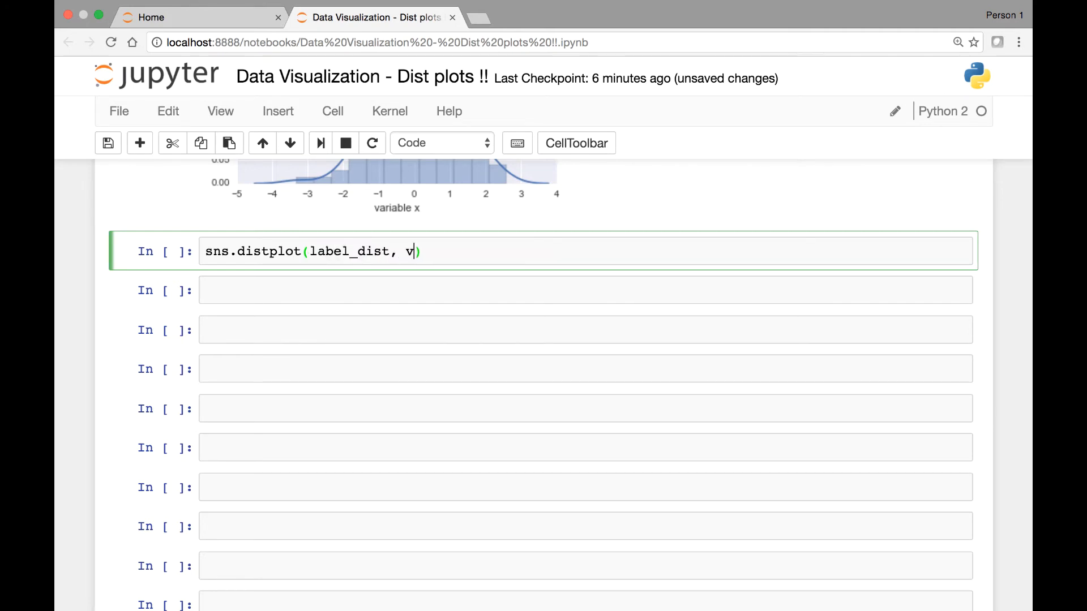
{"action": "type", "text": "ertical"}
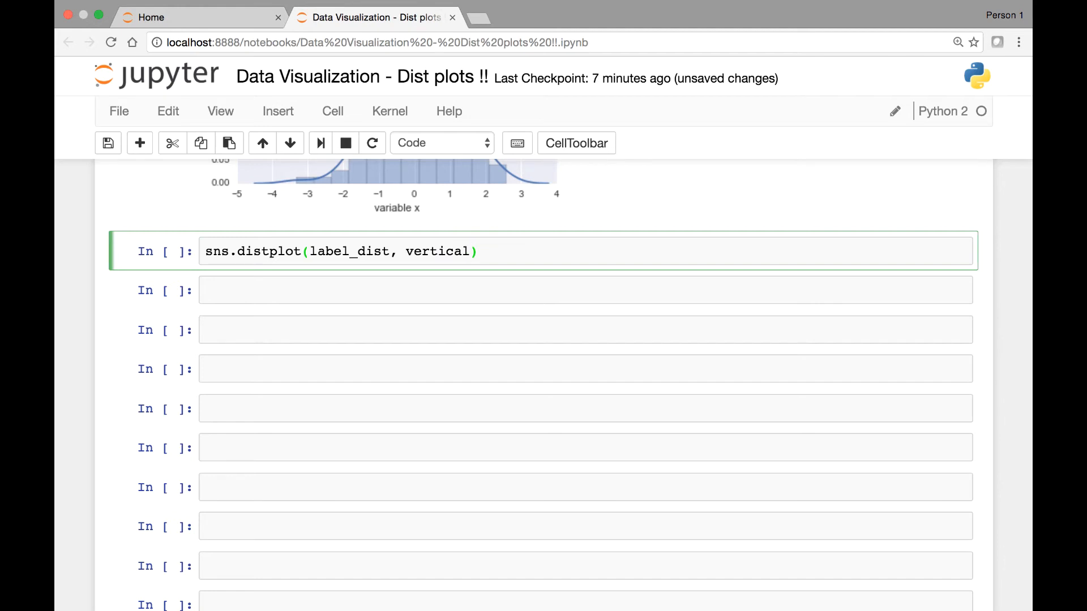
{"action": "type", "text": "=True"}
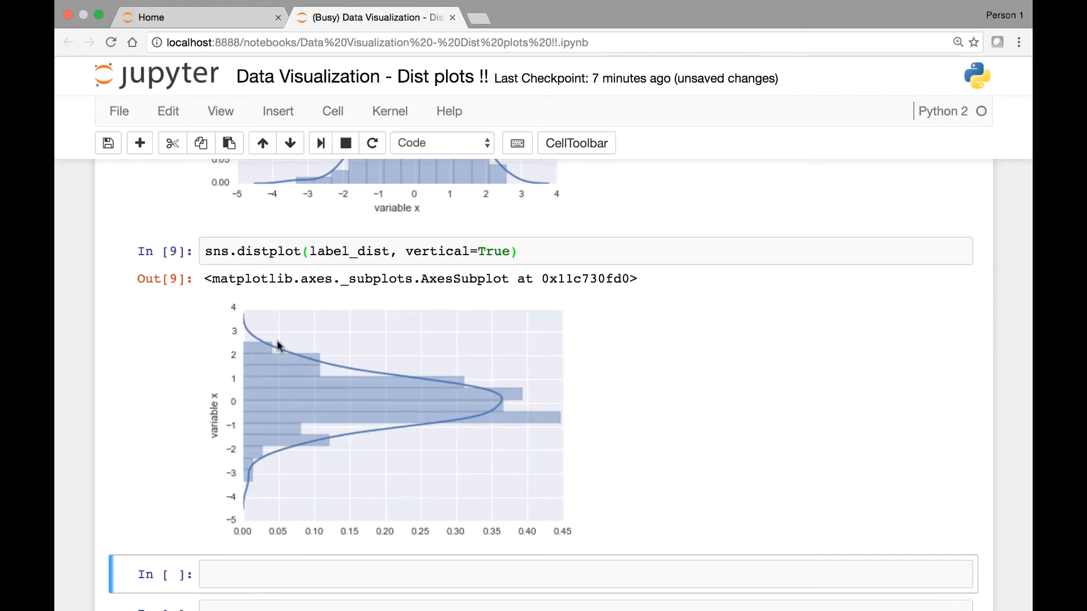
{"action": "scroll", "scroll_direction": "down", "scroll_amount": 3}
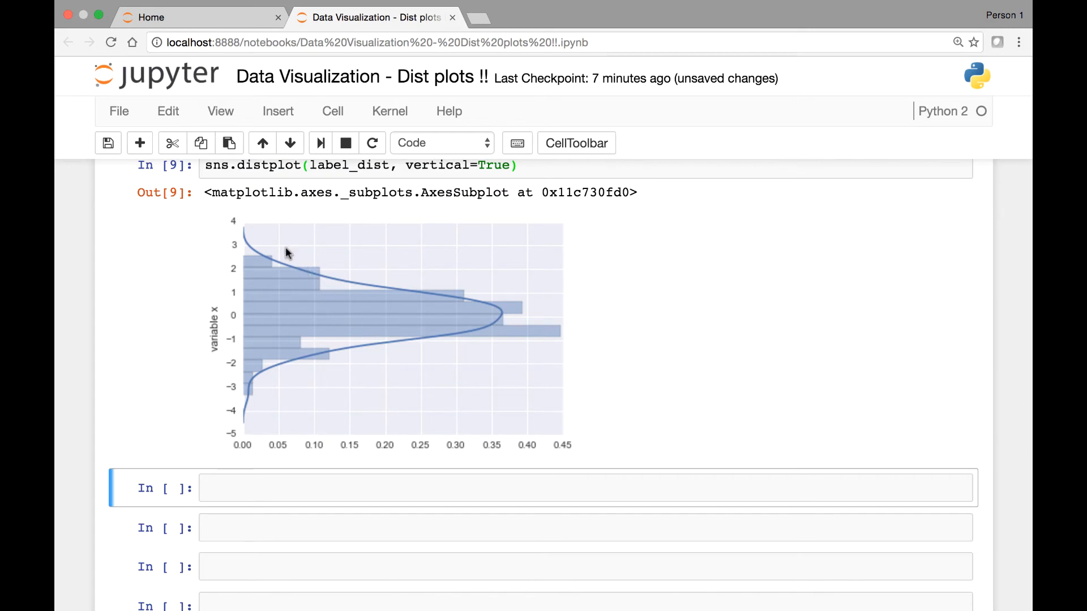
{"action": "mouse_move", "coordinate": [393, 309]}
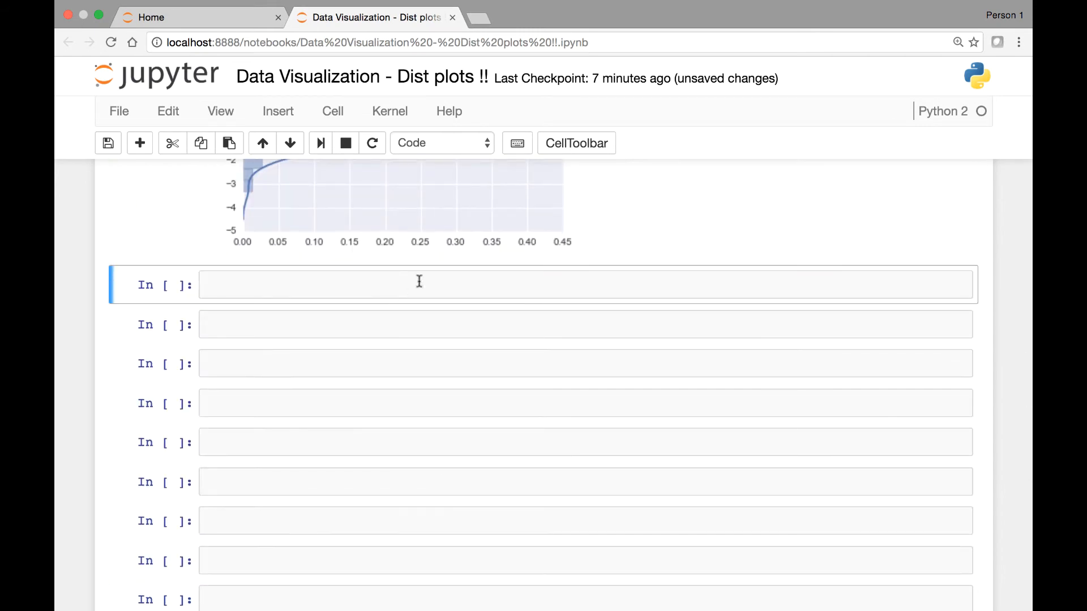
Run sns.distplot(label_dist, vertical=True, color='red') for a red vertical plot
{"action": "type", "text": "sns.distplot(label_dist, vertical=True)"}
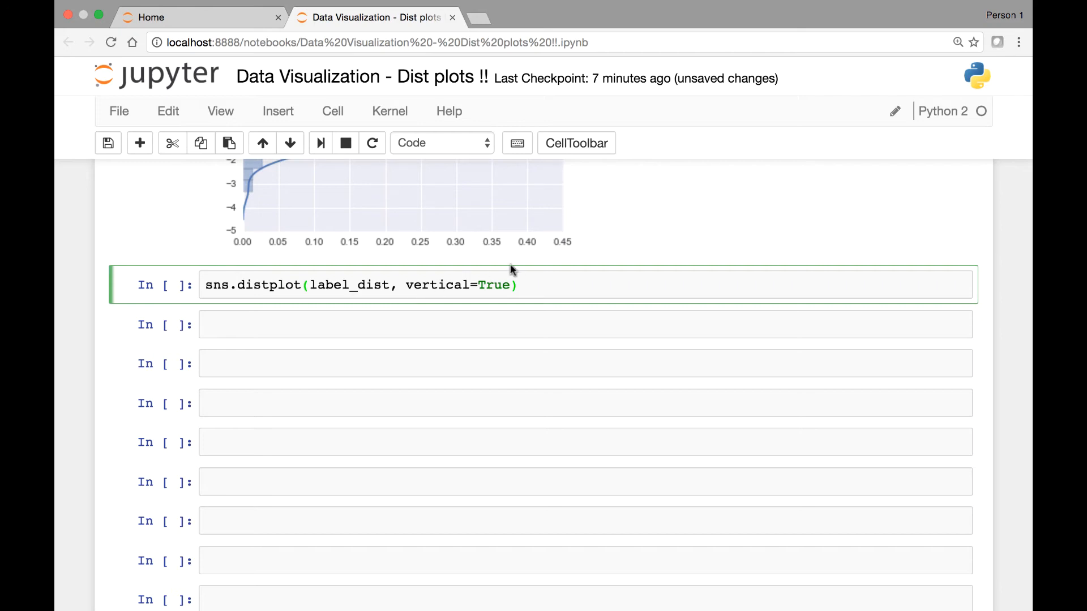
{"action": "type", "text": ","}
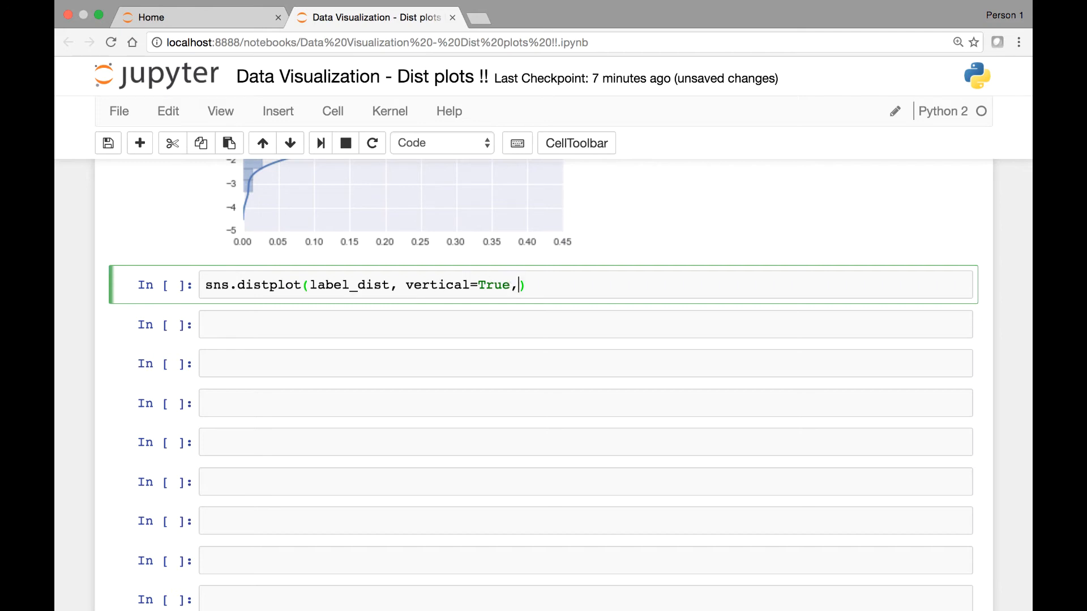
{"action": "type", "text": "color="}
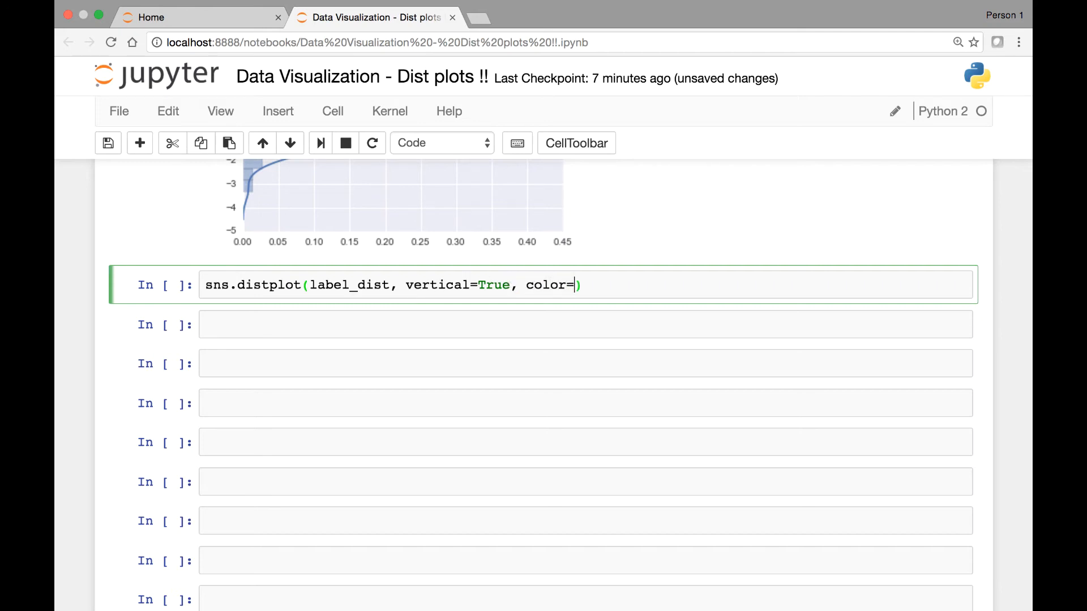
{"action": "type", "text": "''"}
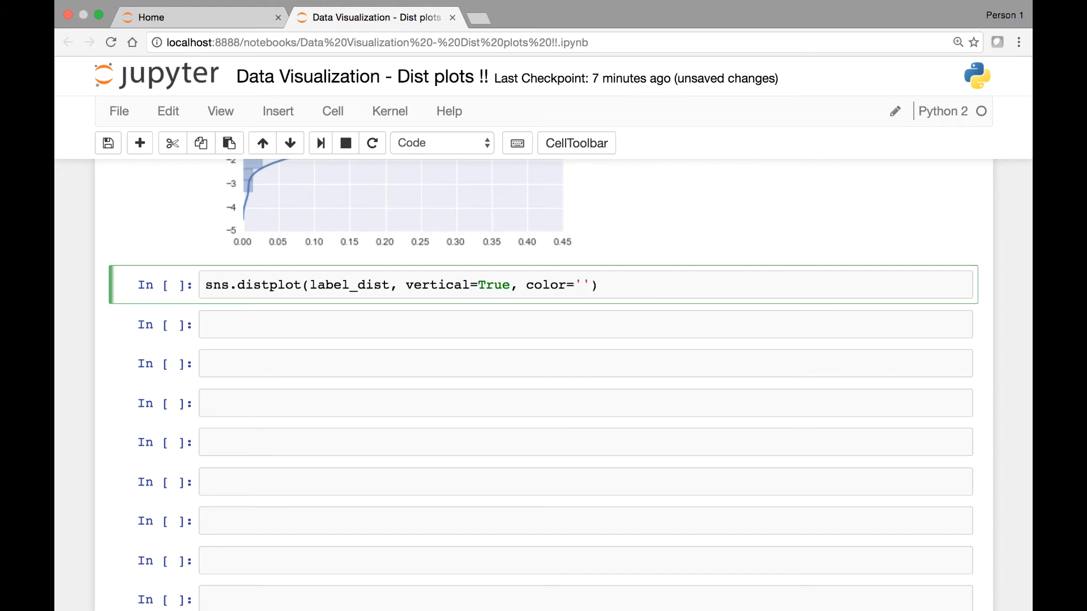
{"action": "type", "text": "Re"}
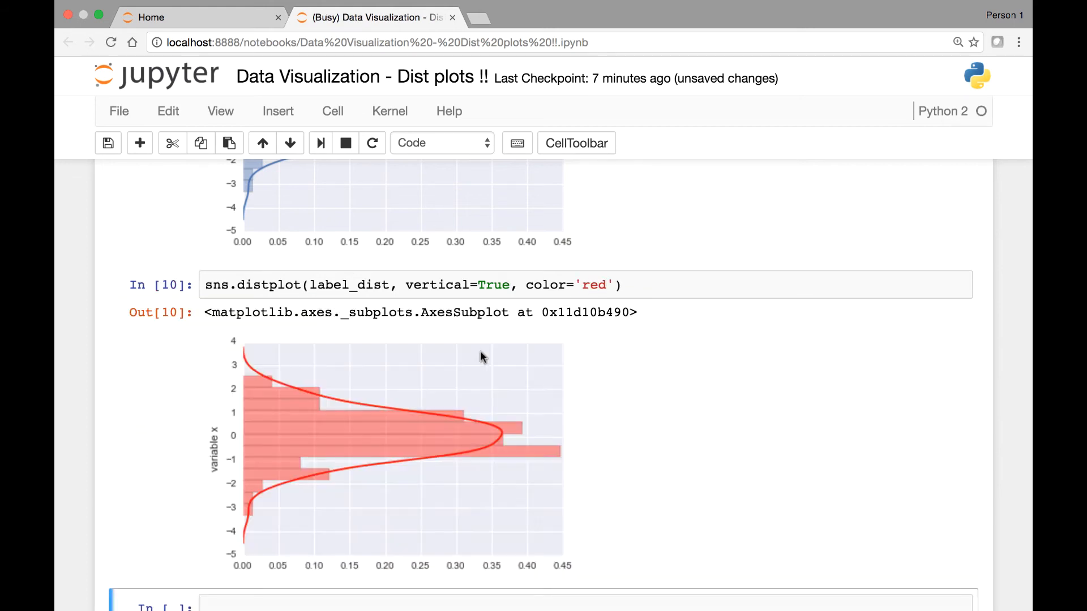
{"action": "scroll", "scroll_direction": "down", "scroll_amount": 3}
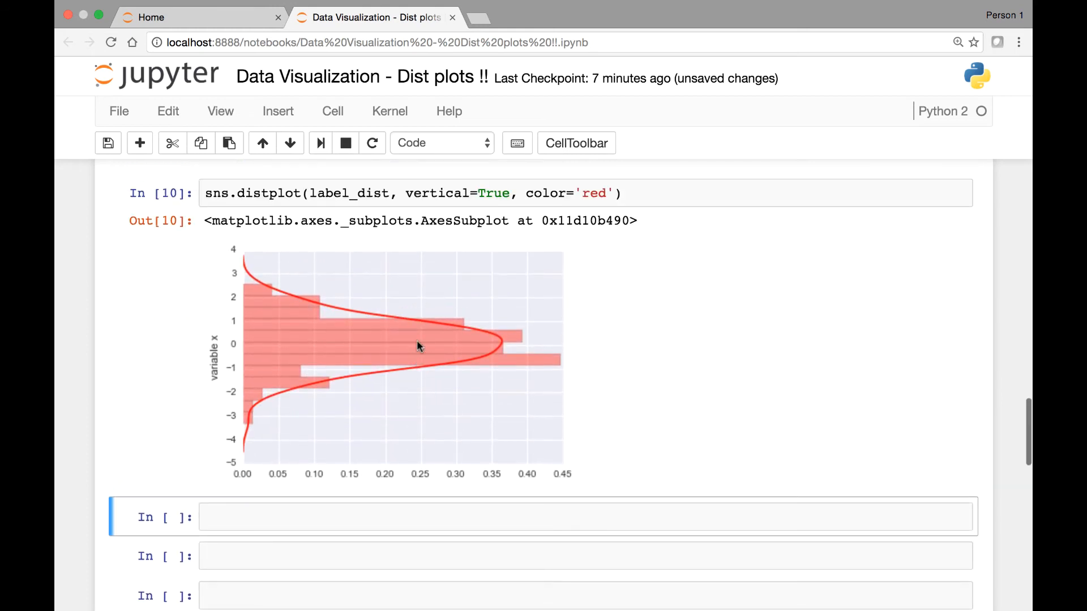
{"action": "mouse_move", "coordinate": [551, 237]}
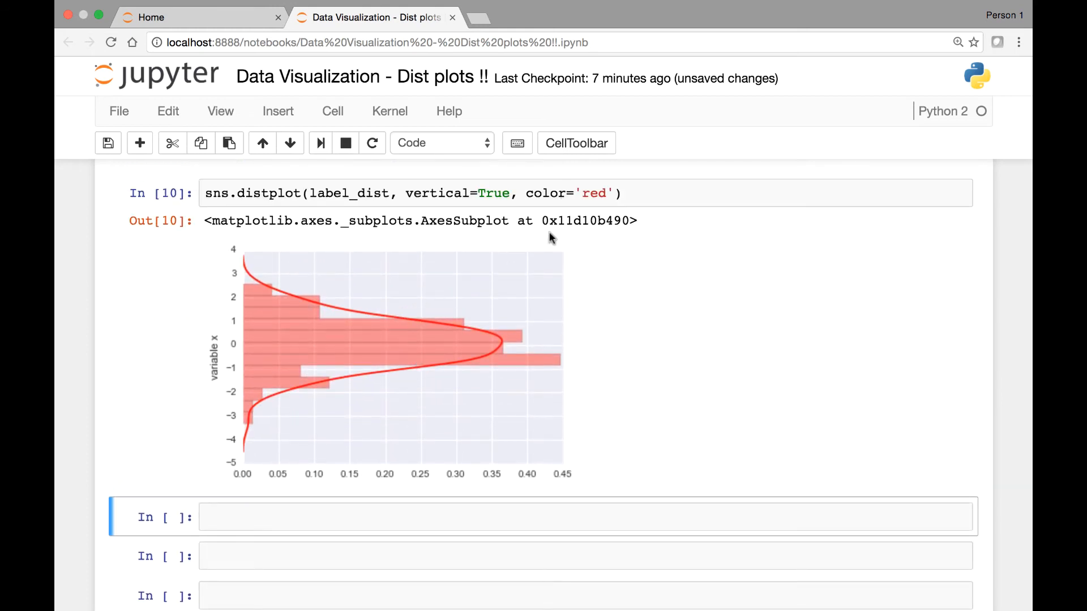
{"action": "mouse_move", "coordinate": [248, 290]}
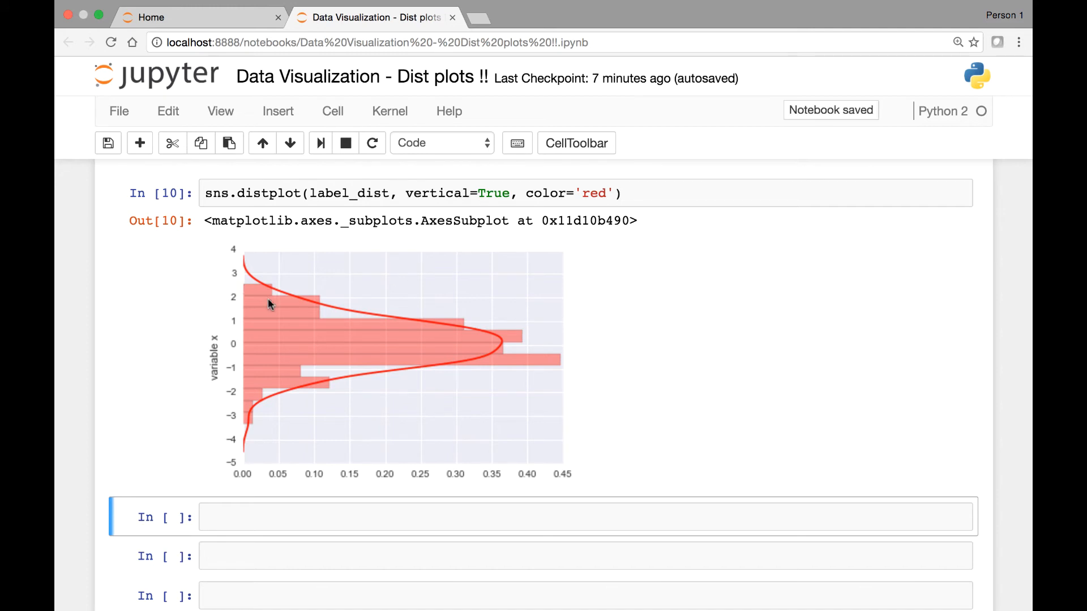
{"action": "mouse_move", "coordinate": [426, 326]}
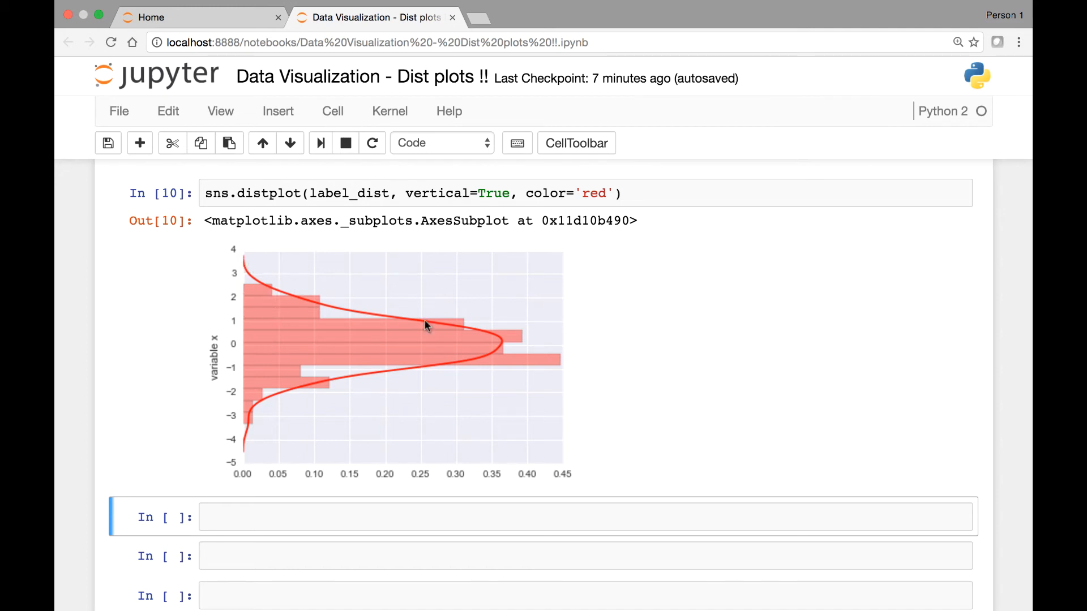
{"action": "scroll", "scroll_direction": "down", "scroll_amount": 3}
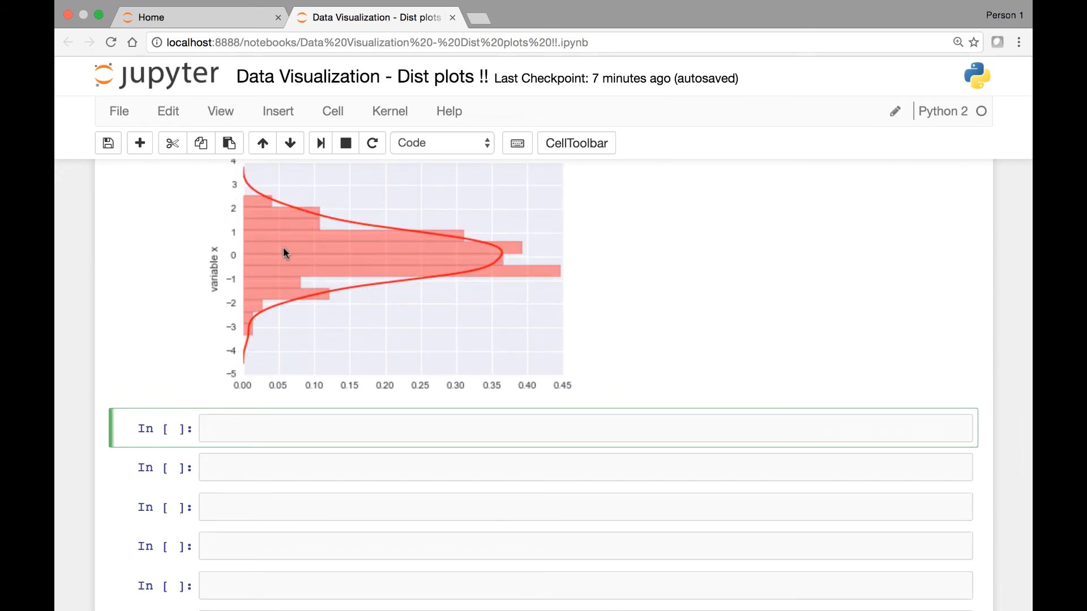
{"action": "scroll", "scroll_direction": "down", "scroll_amount": 3}
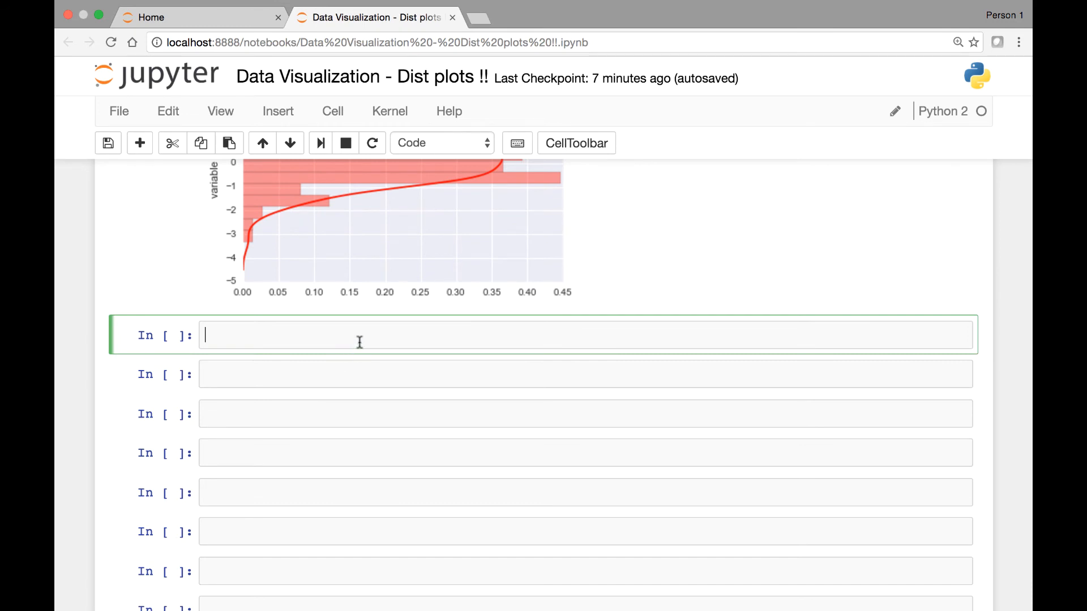
Run sns.distplot(label_dist, hist=False) to show only the density curve
{"action": "type", "text": "sns"}
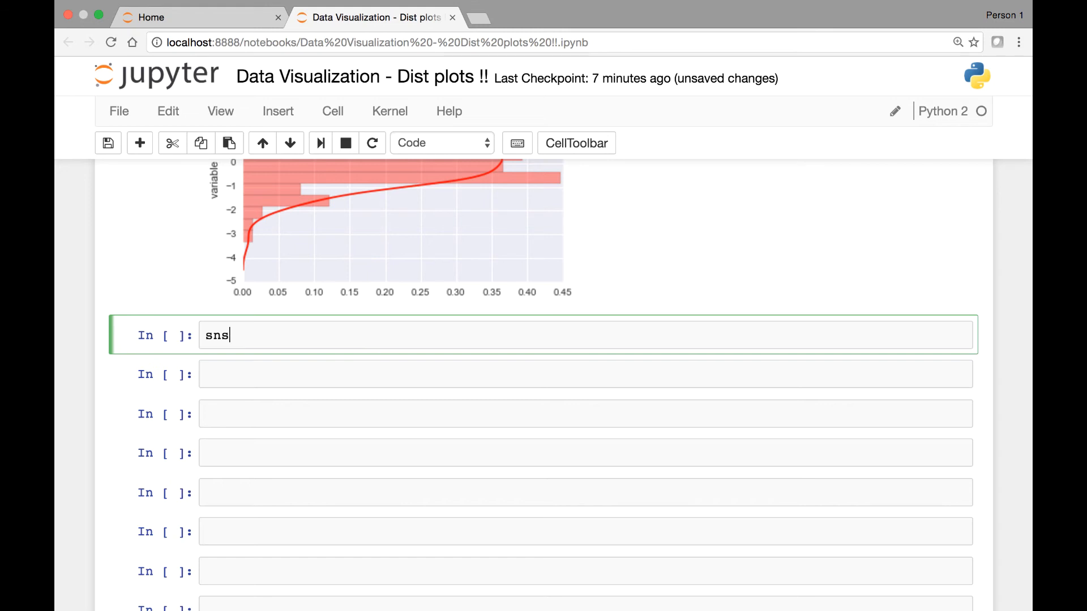
{"action": "type", "text": ".dist"}
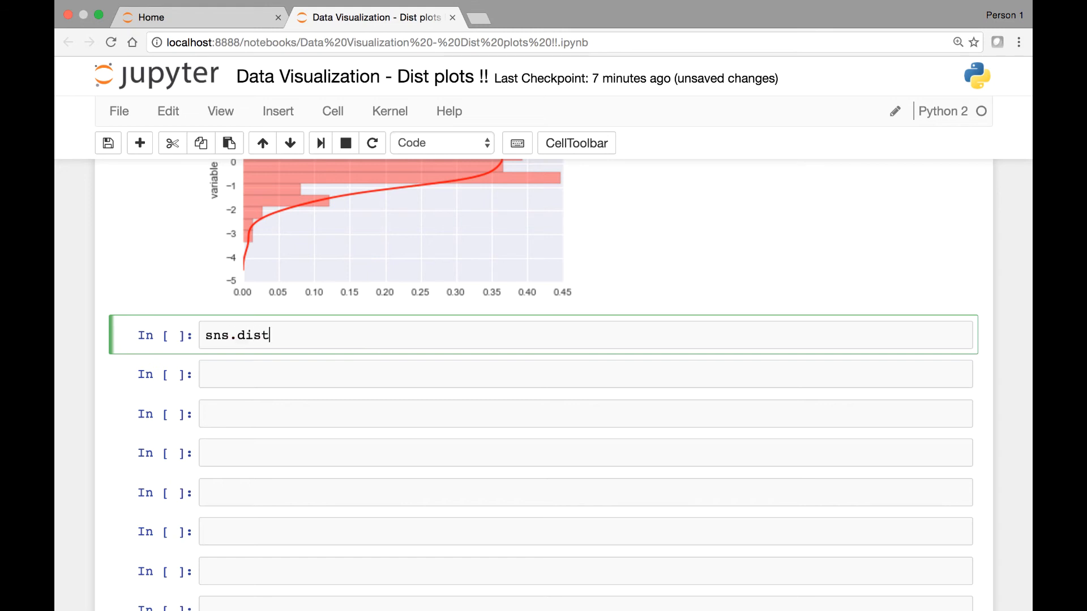
{"action": "type", "text": "plot"}
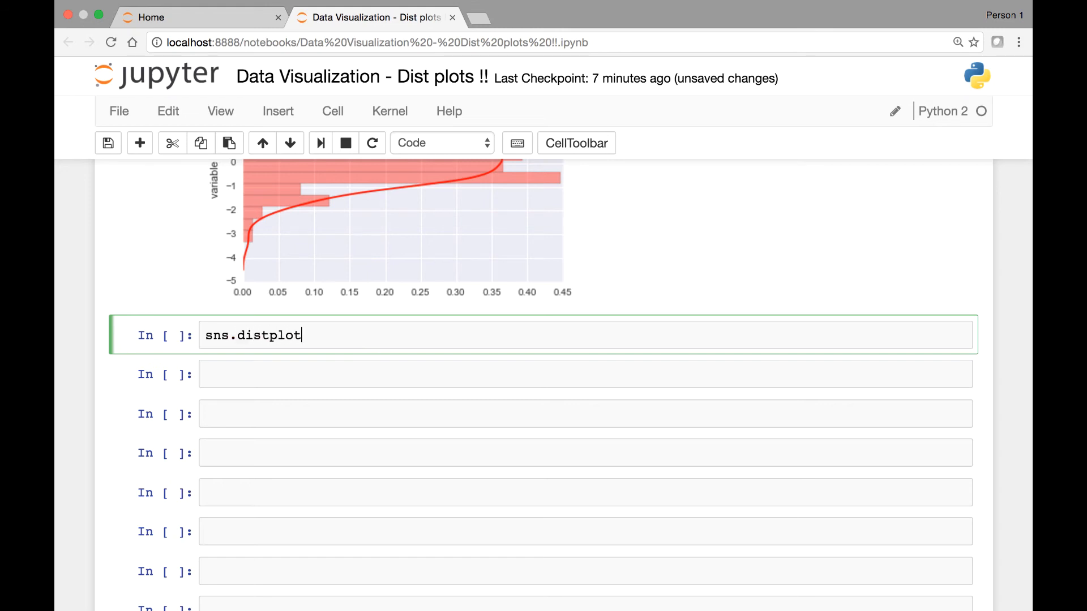
{"action": "type", "text": "()"}
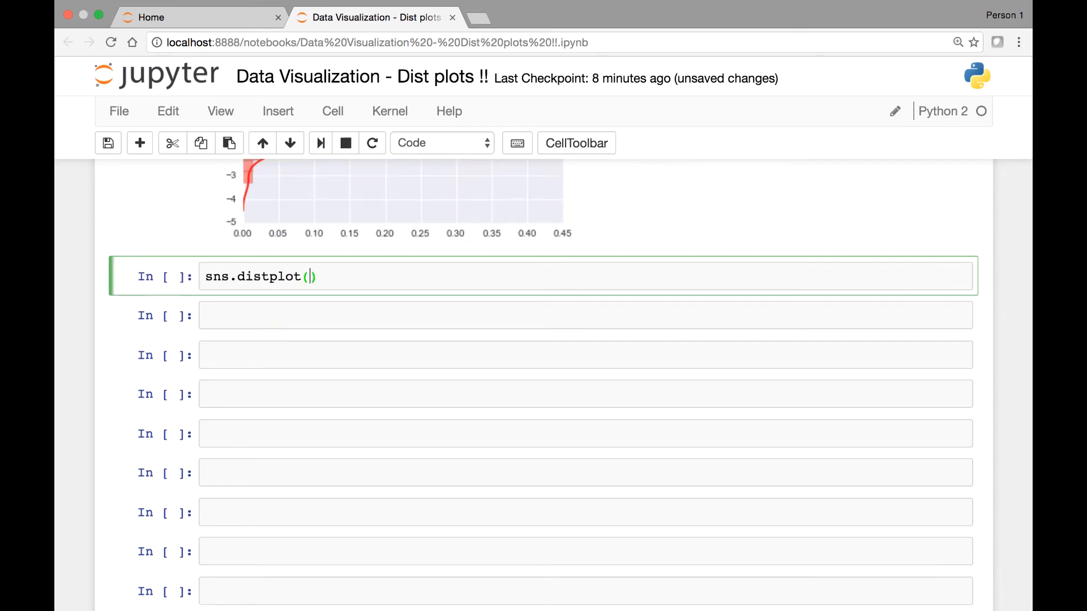
{"action": "type", "text": "label_"}
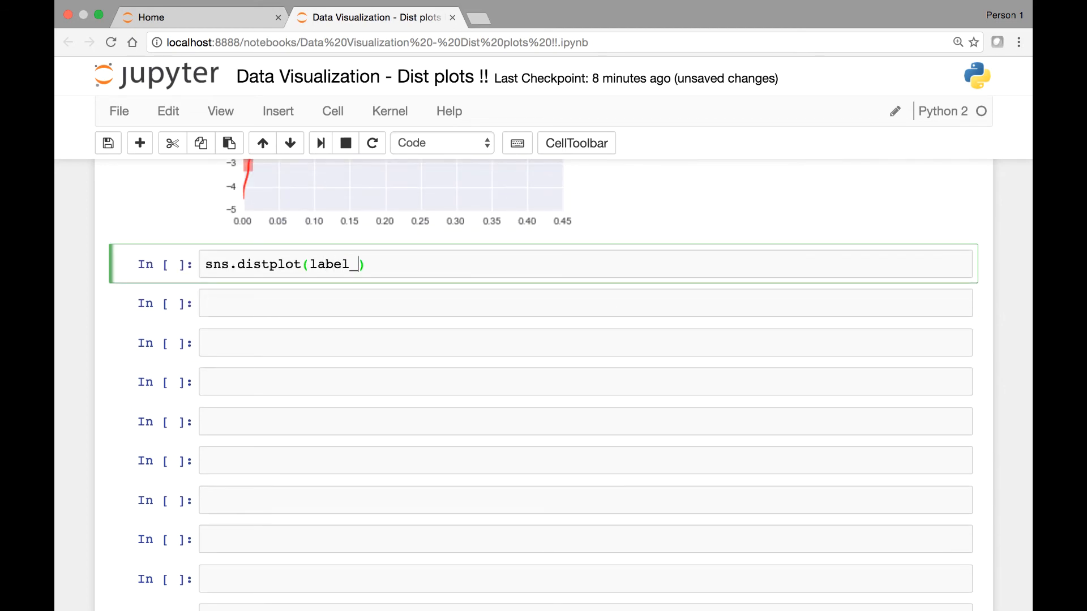
{"action": "type", "text": "dist,"}
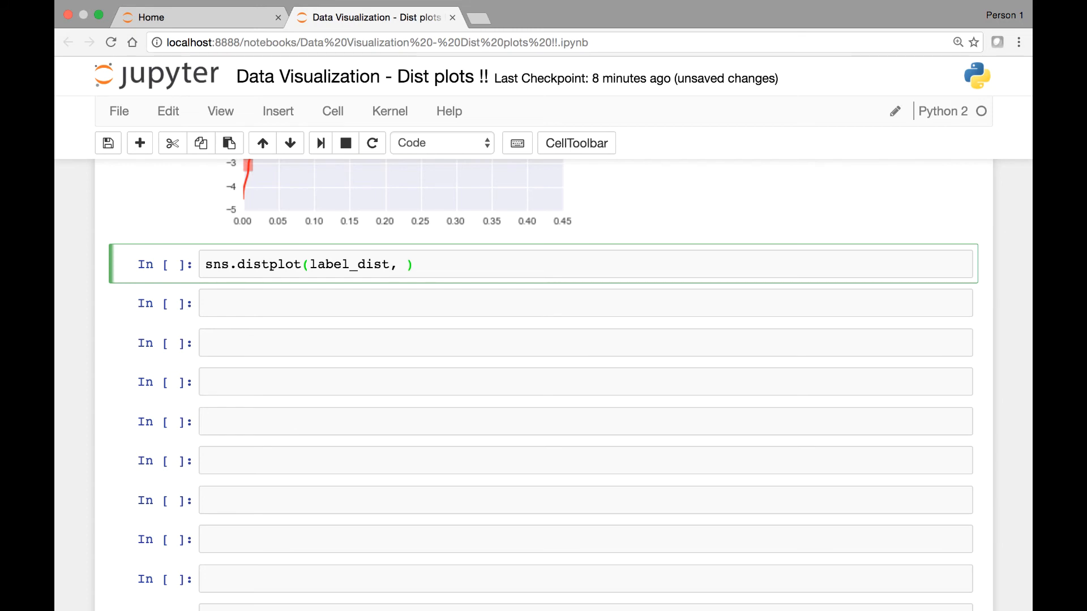
{"action": "type", "text": "hist="}
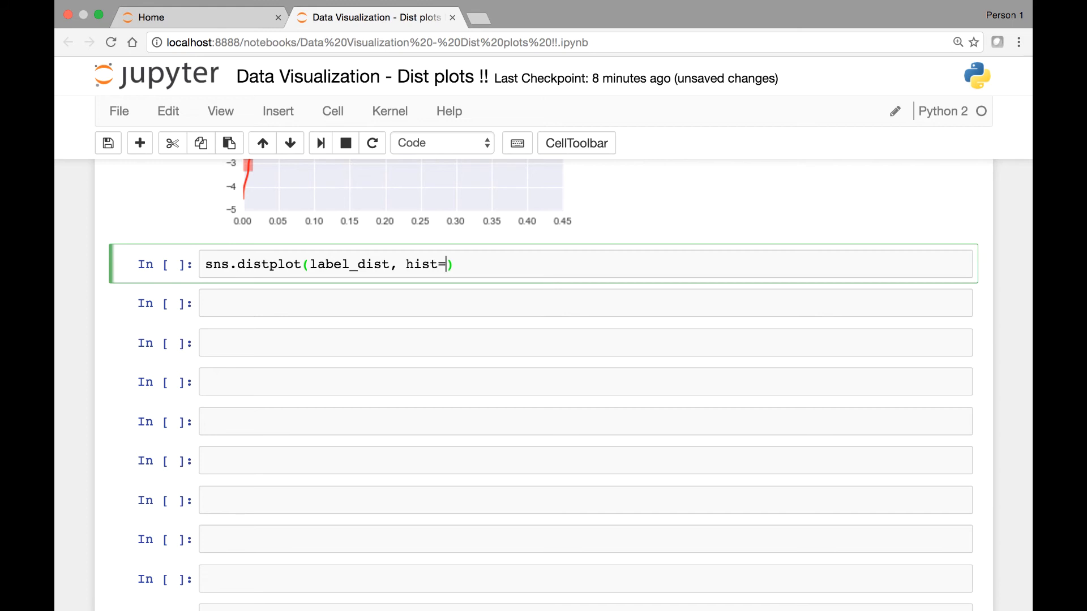
{"action": "type", "text": "False"}
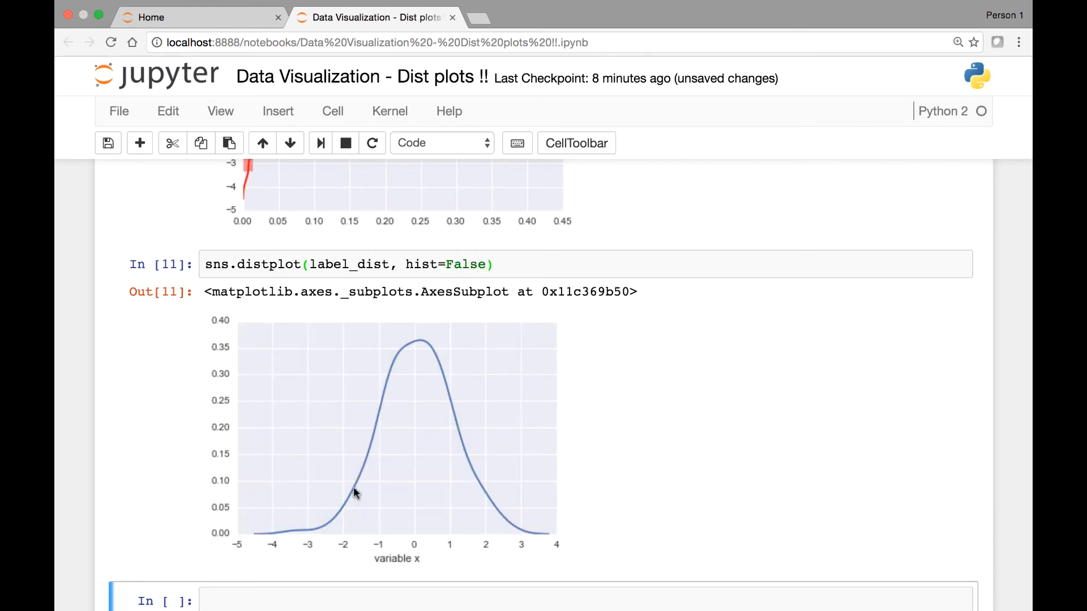
{"action": "mouse_move", "coordinate": [502, 528]}
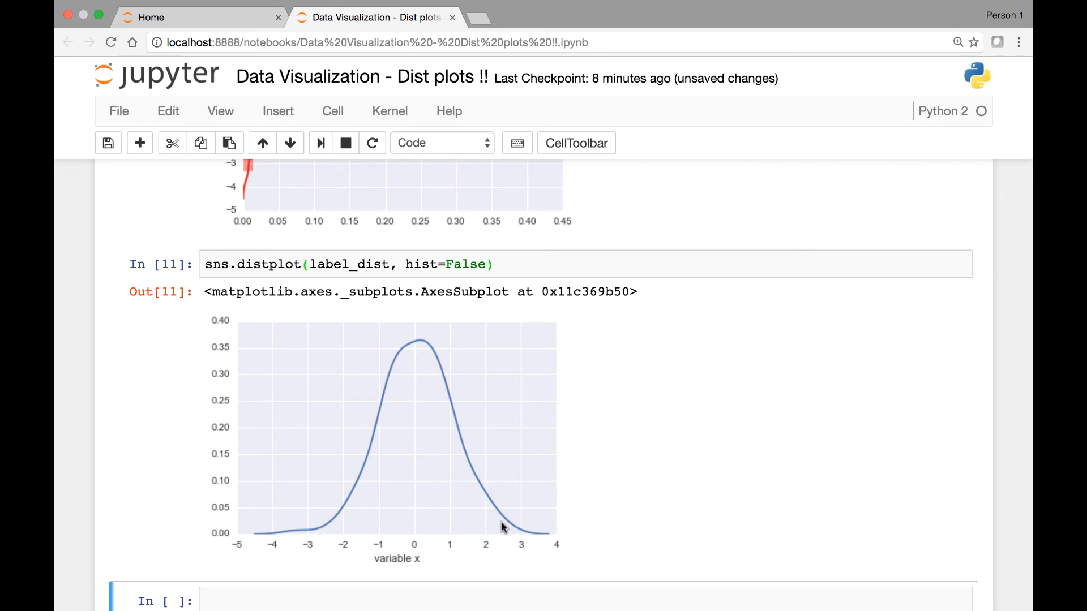
{"action": "mouse_move", "coordinate": [387, 421]}
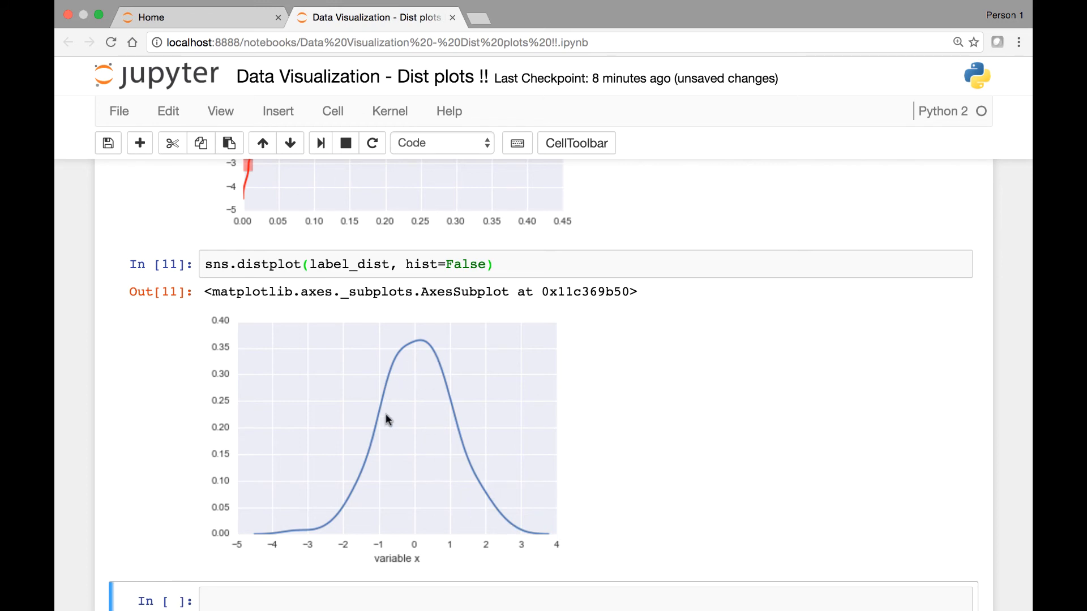
{"action": "mouse_move", "coordinate": [352, 527]}
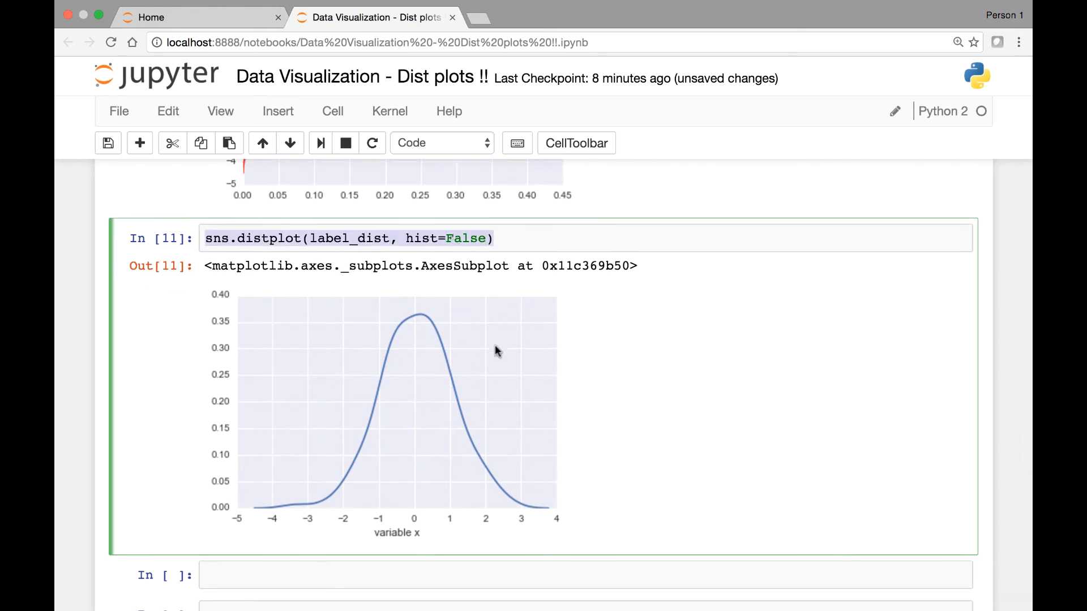
Run sns.distplot(label_dist, rug=True, hist=False) to add rug ticks under the curve
{"action": "scroll", "scroll_direction": "down", "scroll_amount": 3}
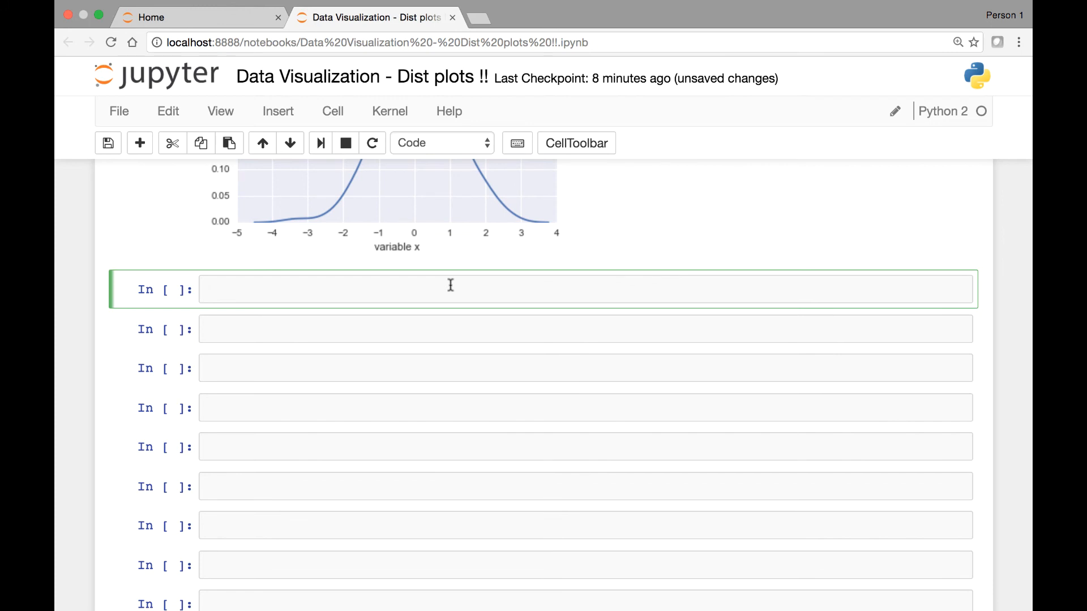
{"action": "type", "text": "sns.distplot(label_dist, hist=False)"}
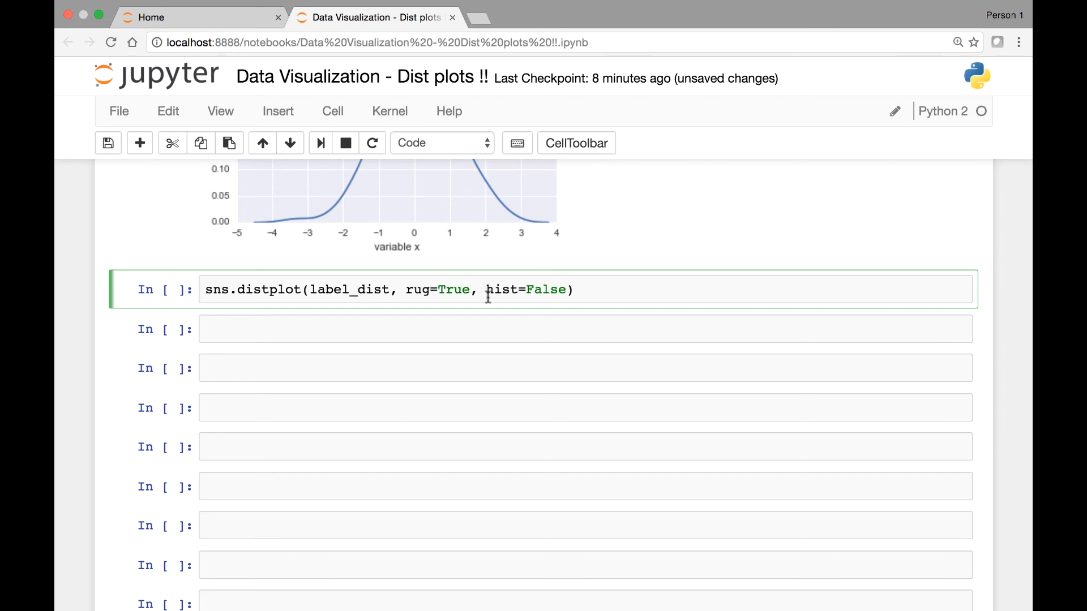
{"action": "left_click", "coordinate": [574, 289]}
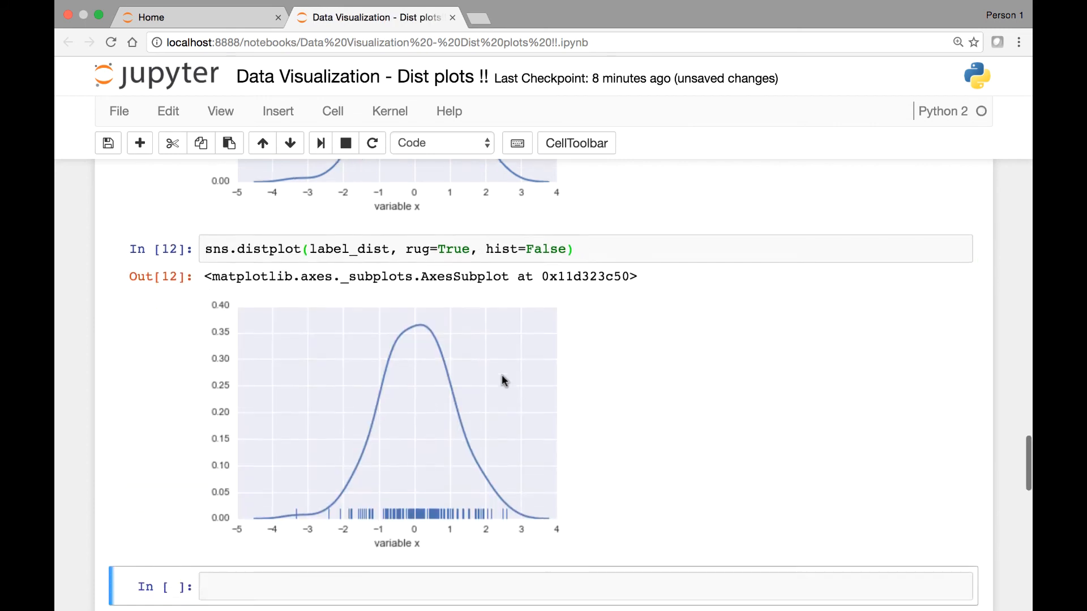
{"action": "scroll", "scroll_direction": "down", "scroll_amount": 3}
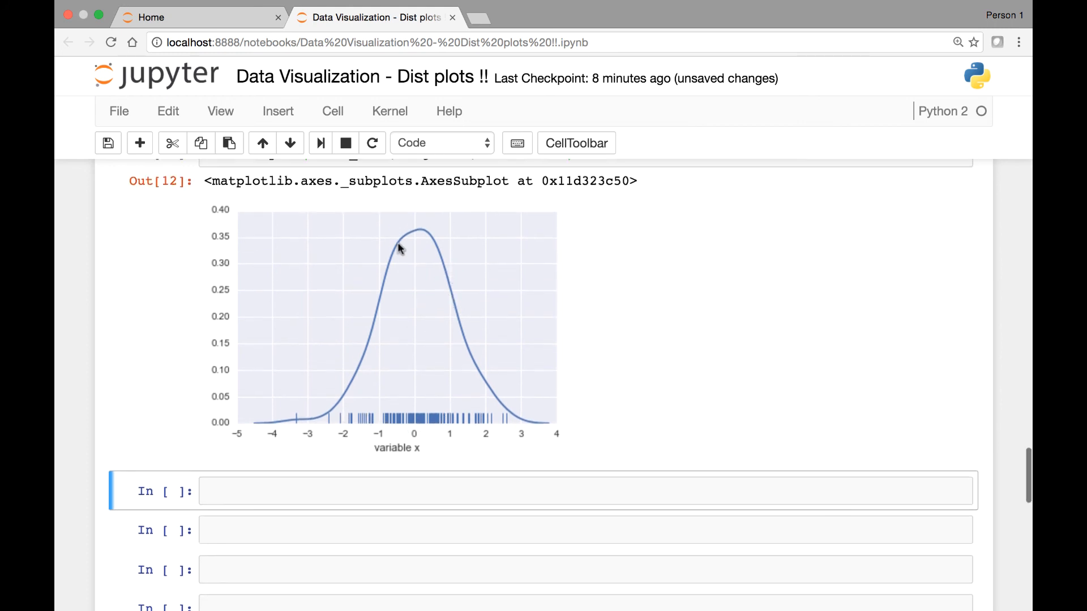
{"action": "scroll", "scroll_direction": "down", "scroll_amount": 3}
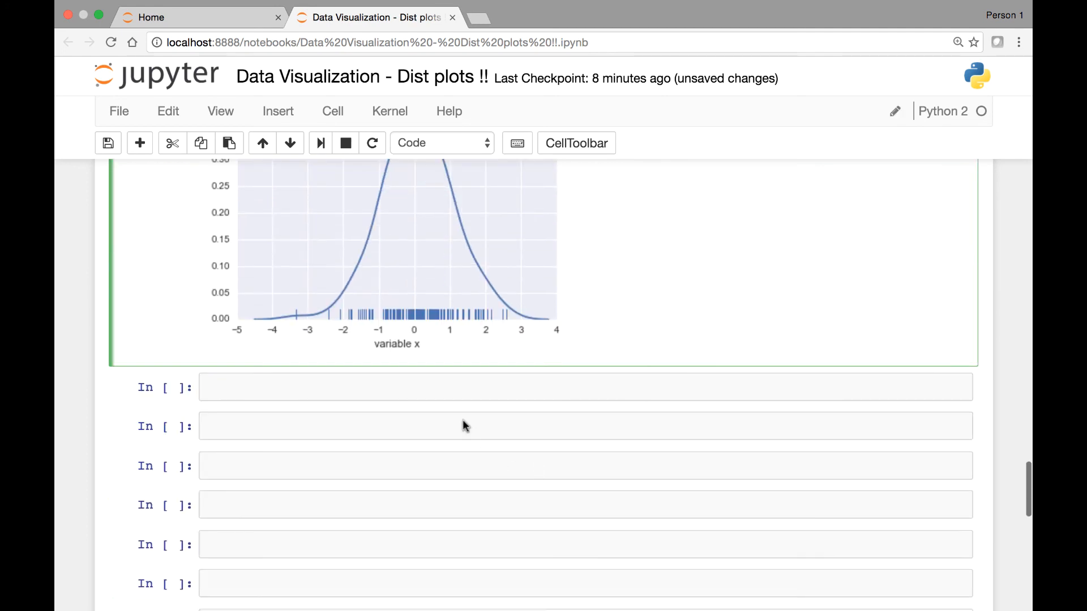
Run sns.distplot(label_dist, rug=True, hist=False, color='green') for a green rug plot
{"action": "type", "text": "sns.distplot(label_dist, rug=True, hist=False)"}
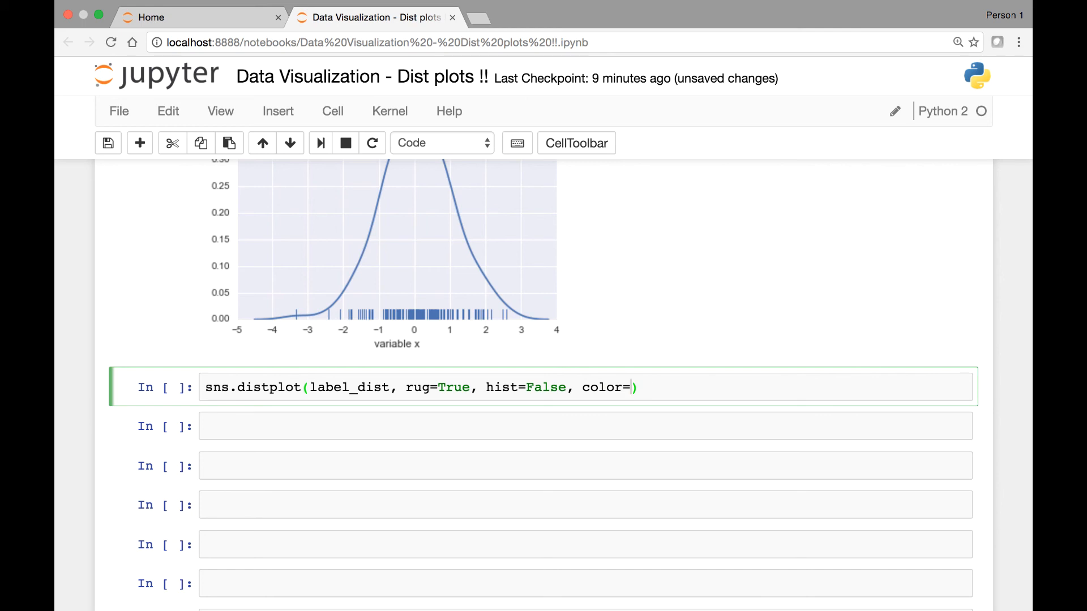
{"action": "type", "text": "''"}
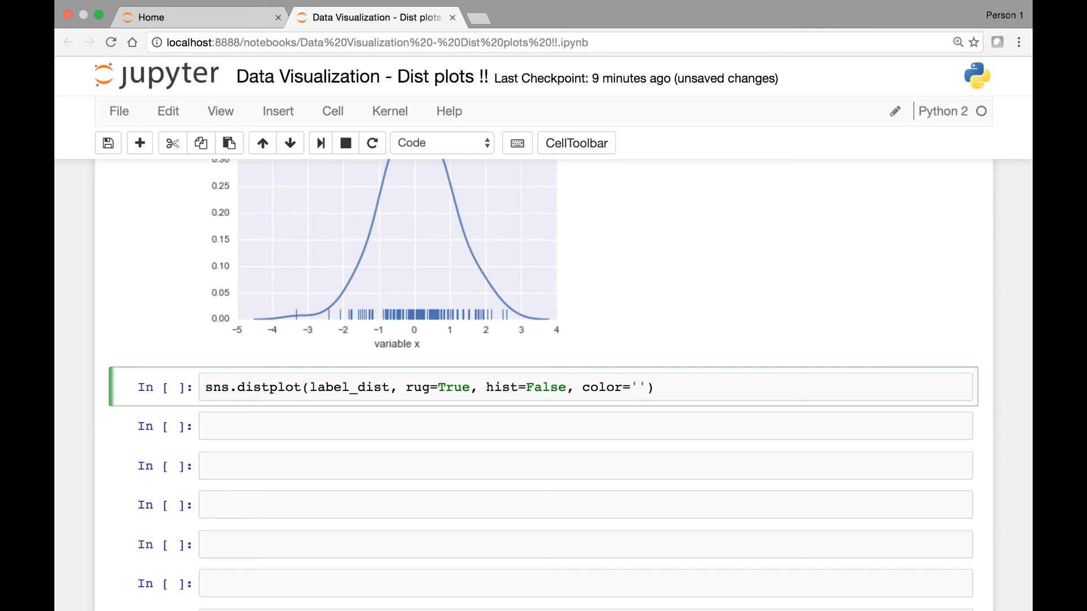
{"action": "type", "text": "green"}
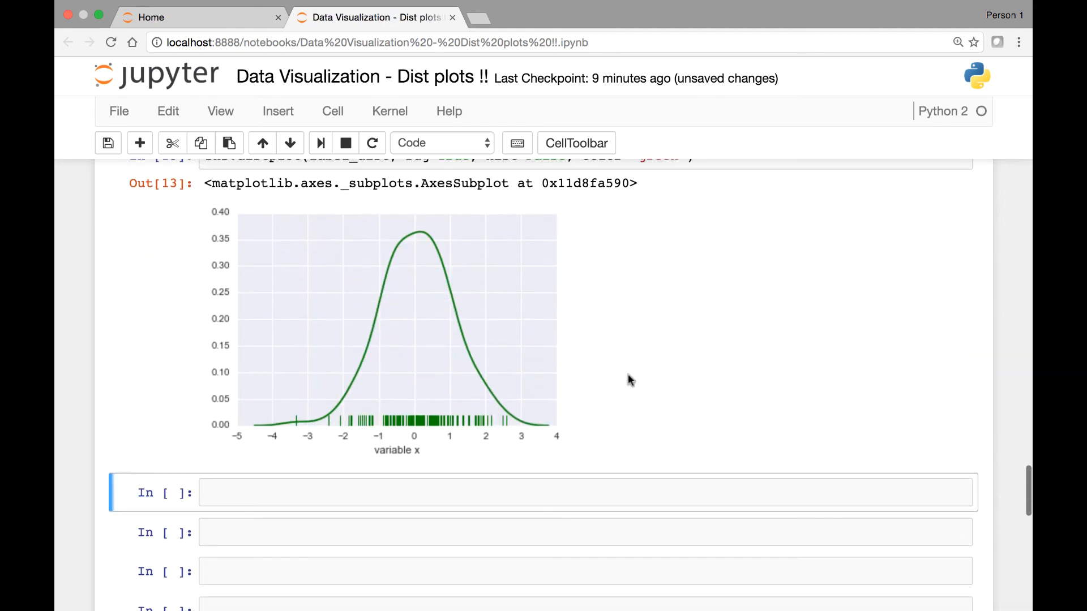
{"action": "scroll", "scroll_direction": "down", "scroll_amount": 3}
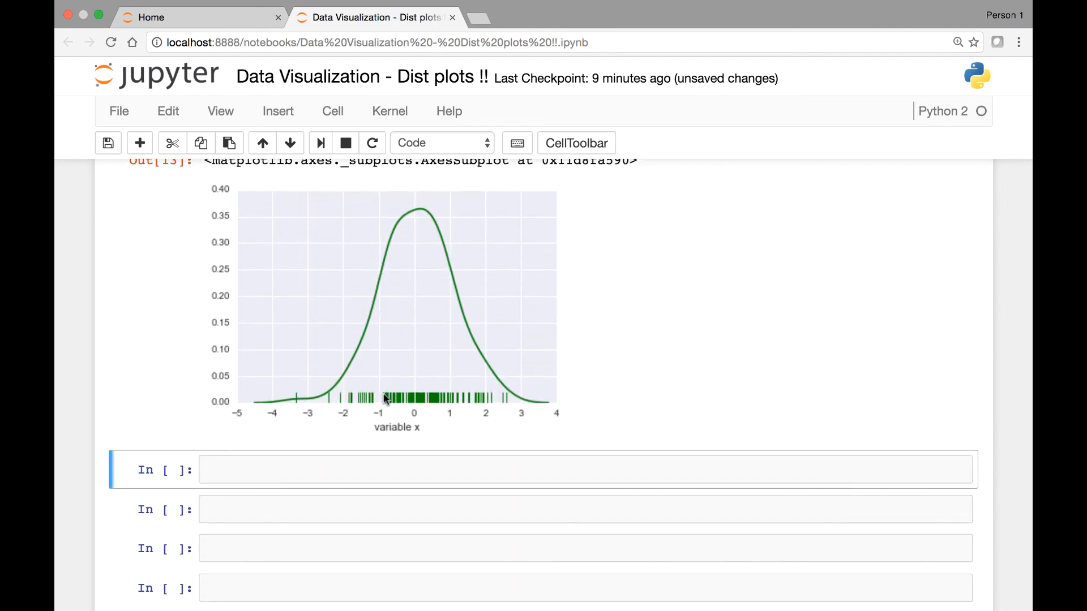
{"action": "mouse_move", "coordinate": [542, 395]}
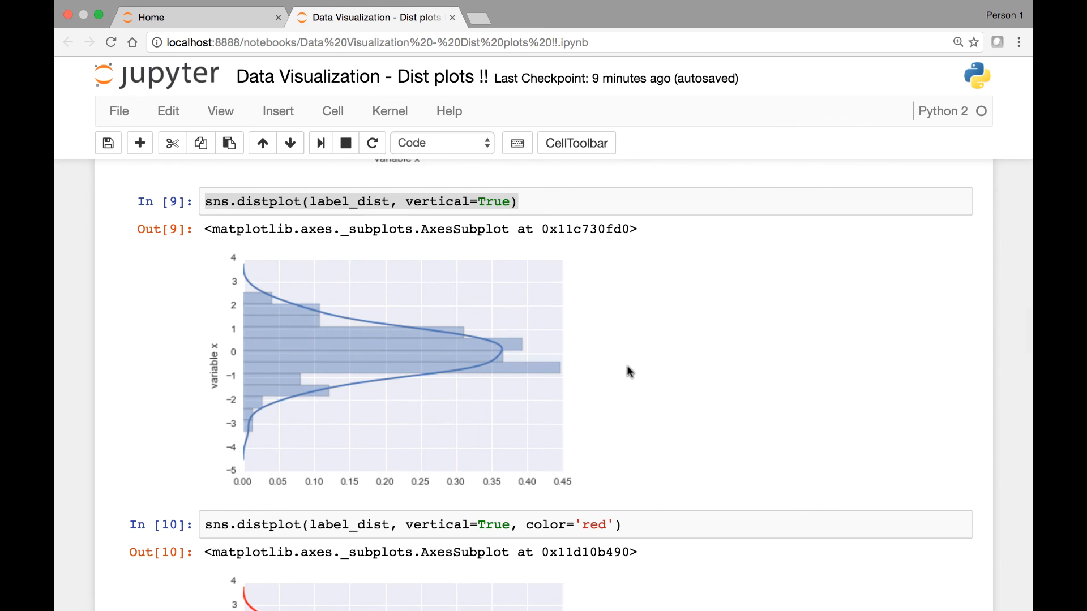
{"action": "scroll", "scroll_direction": "down", "scroll_amount": 3}
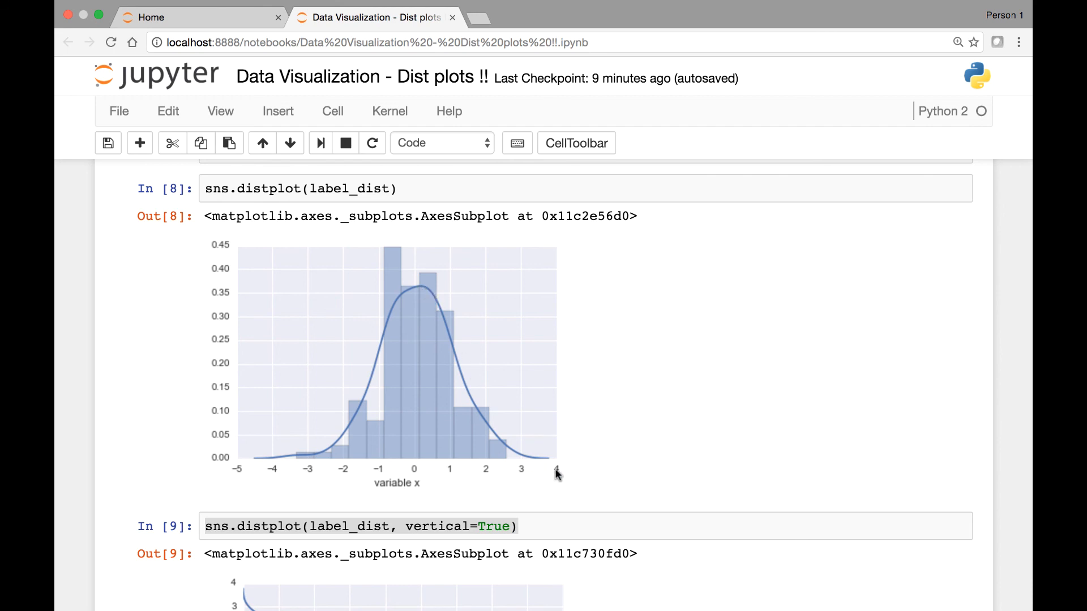
{"action": "mouse_move", "coordinate": [433, 364]}
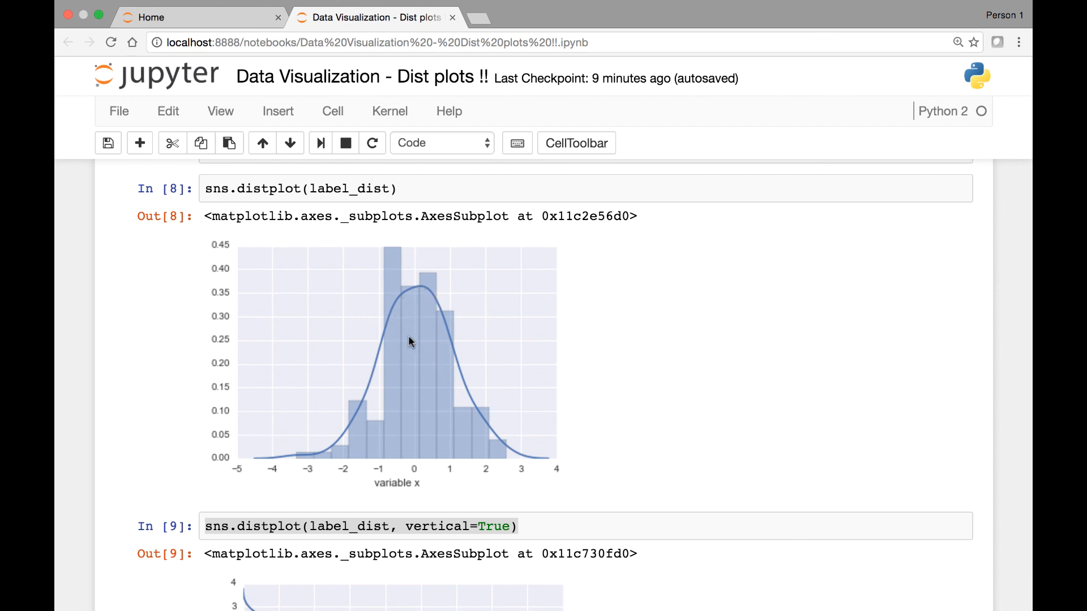
{"action": "mouse_move", "coordinate": [420, 366]}
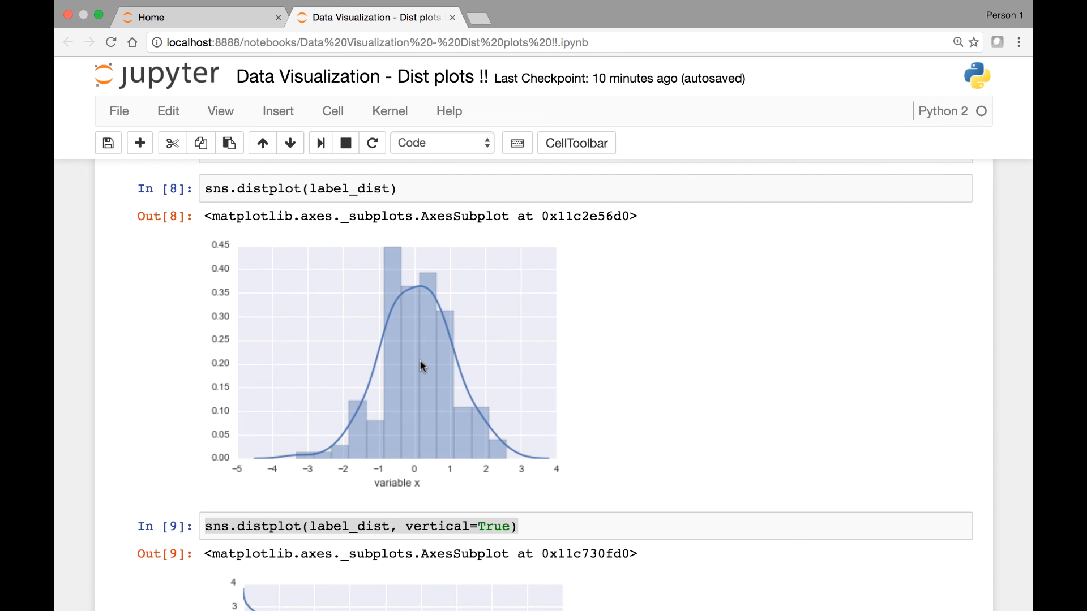
{"action": "mouse_move", "coordinate": [430, 356]}
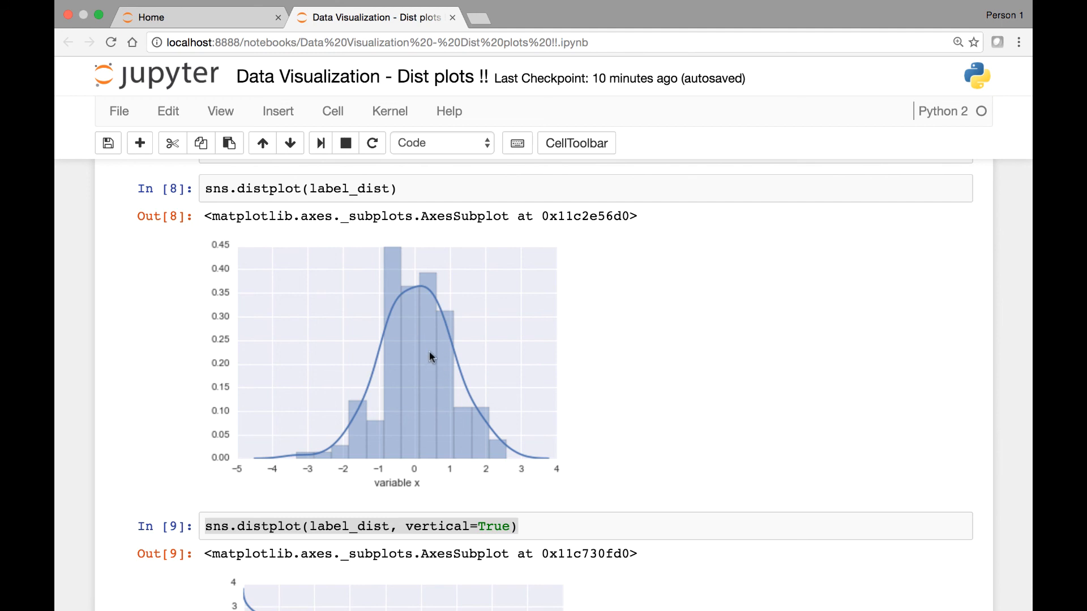
{"action": "mouse_move", "coordinate": [418, 376]}
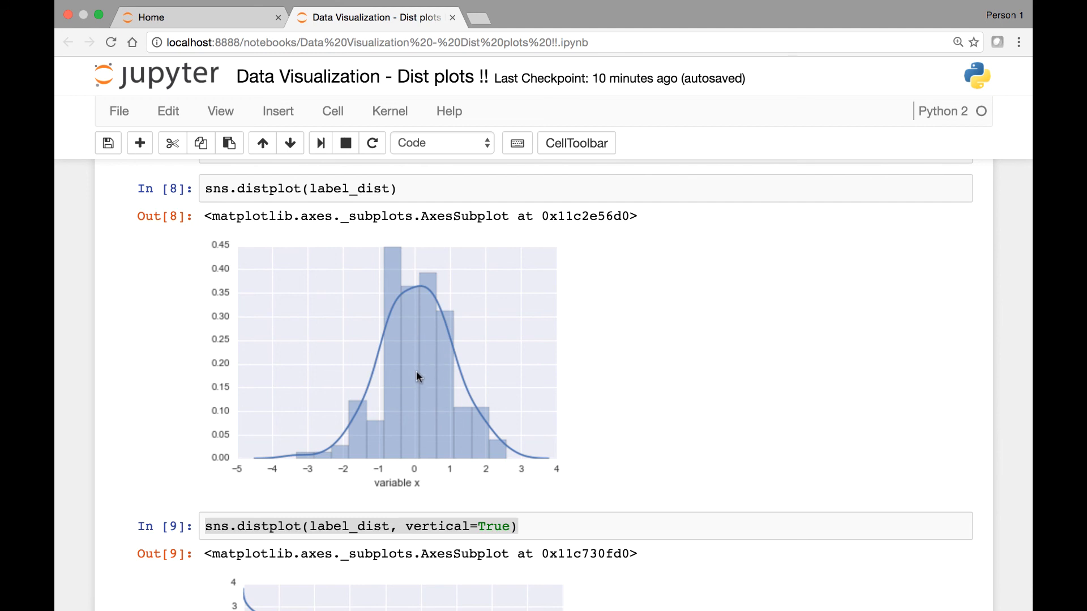
{"action": "mouse_move", "coordinate": [406, 358]}
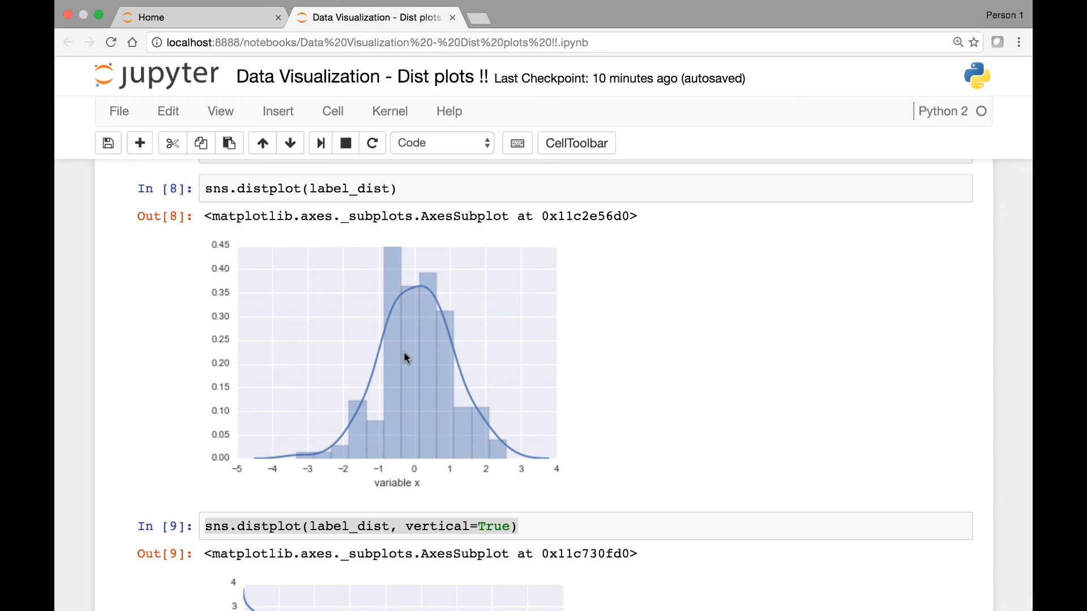
{"action": "scroll", "scroll_direction": "down", "scroll_amount": 3}
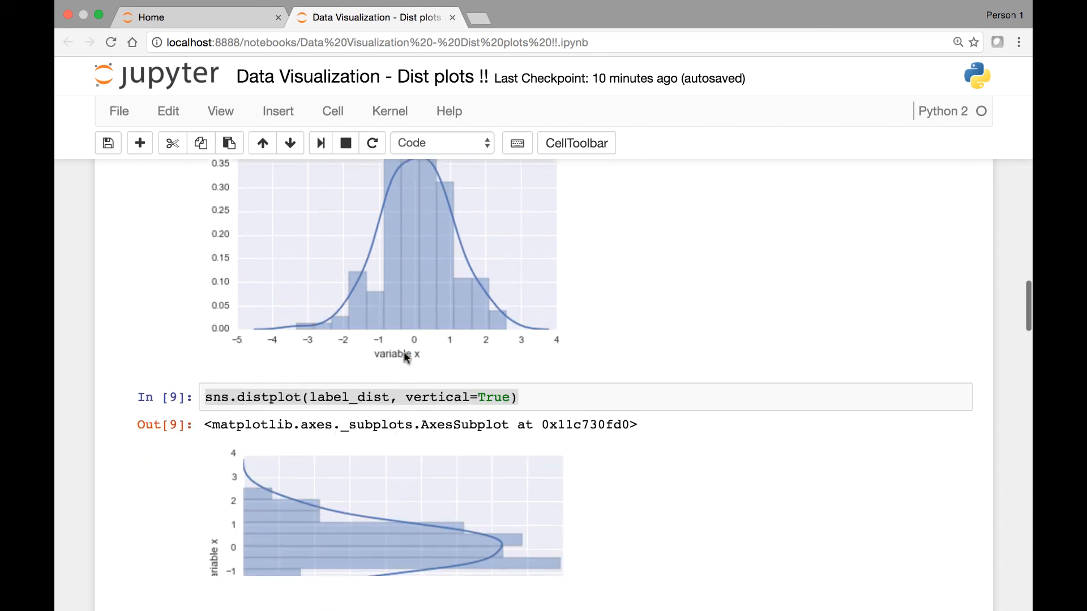
{"action": "scroll", "scroll_direction": "down", "scroll_amount": 3}
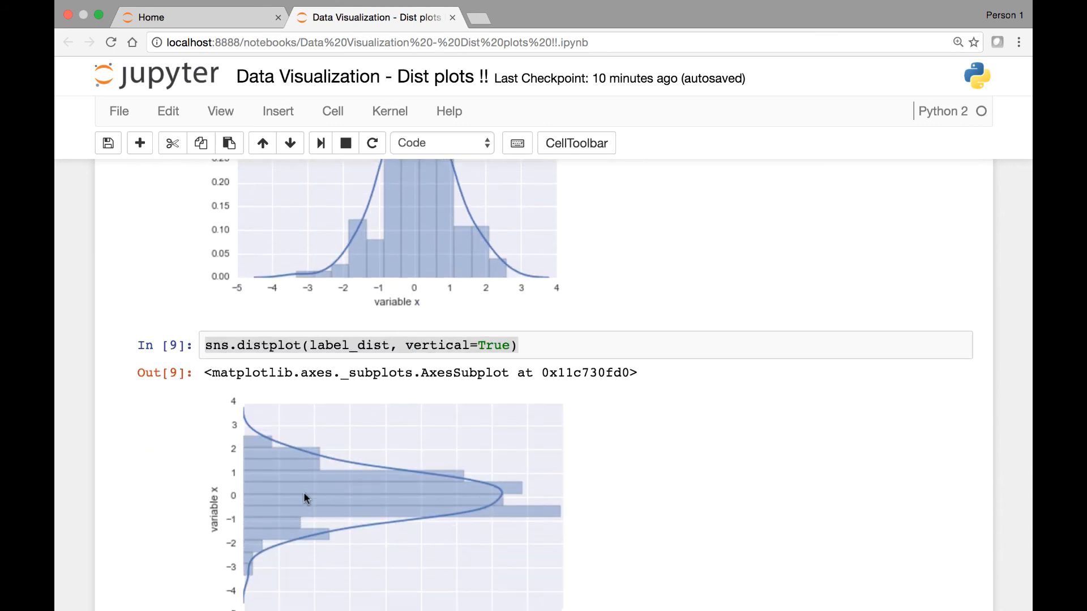
{"action": "scroll", "scroll_direction": "down", "scroll_amount": 3}
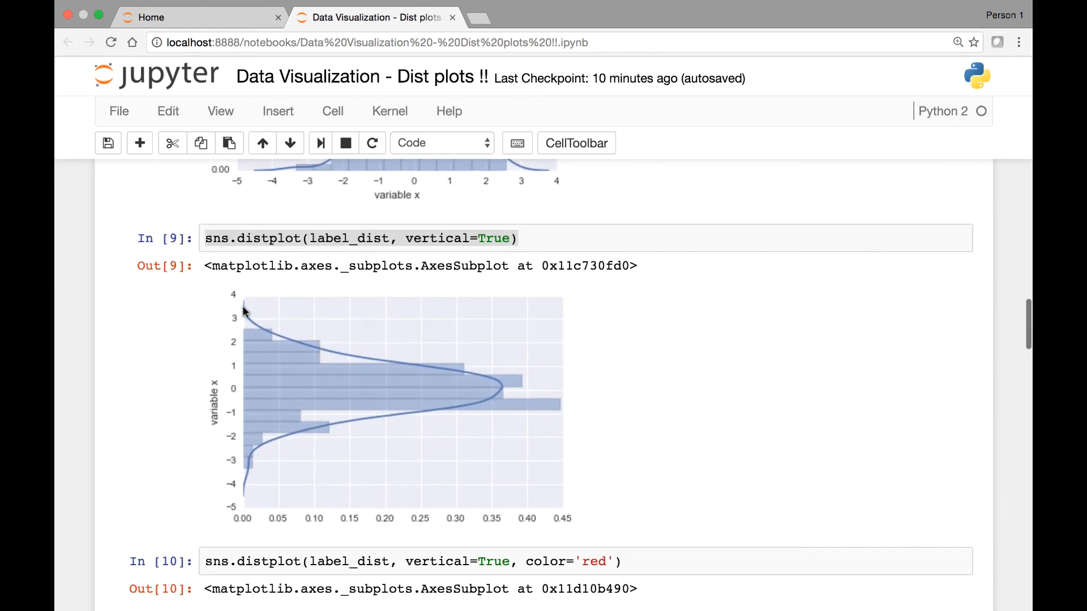